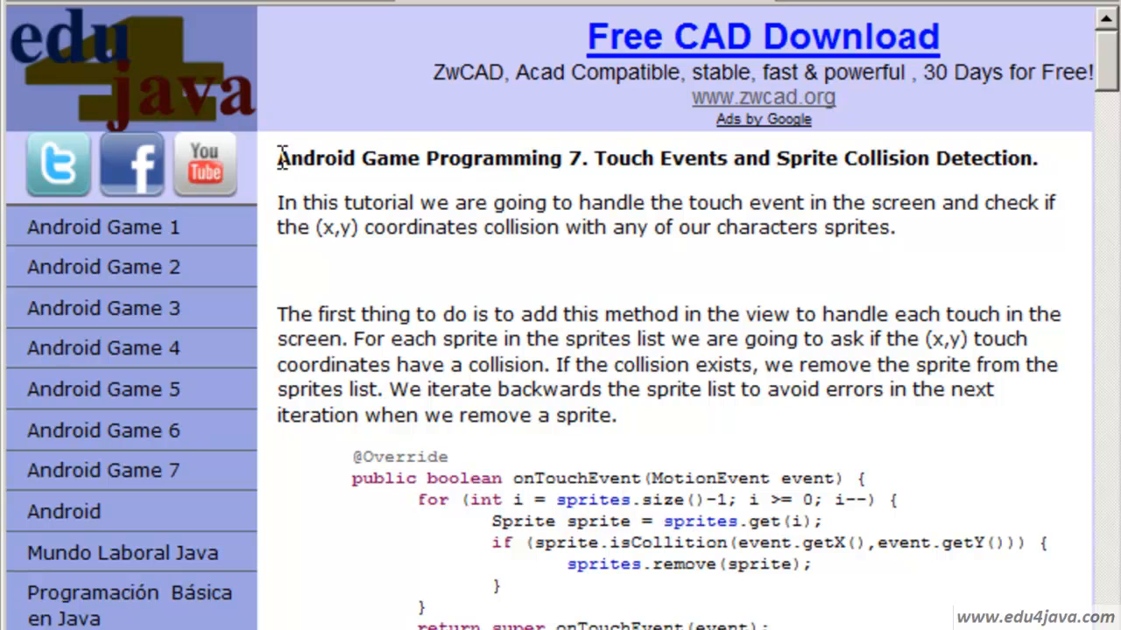
# Select the tutorial heading and scroll down to the onTouchEvent code sample
pyautogui.moveTo(277, 157); pyautogui.dragTo(557, 157)
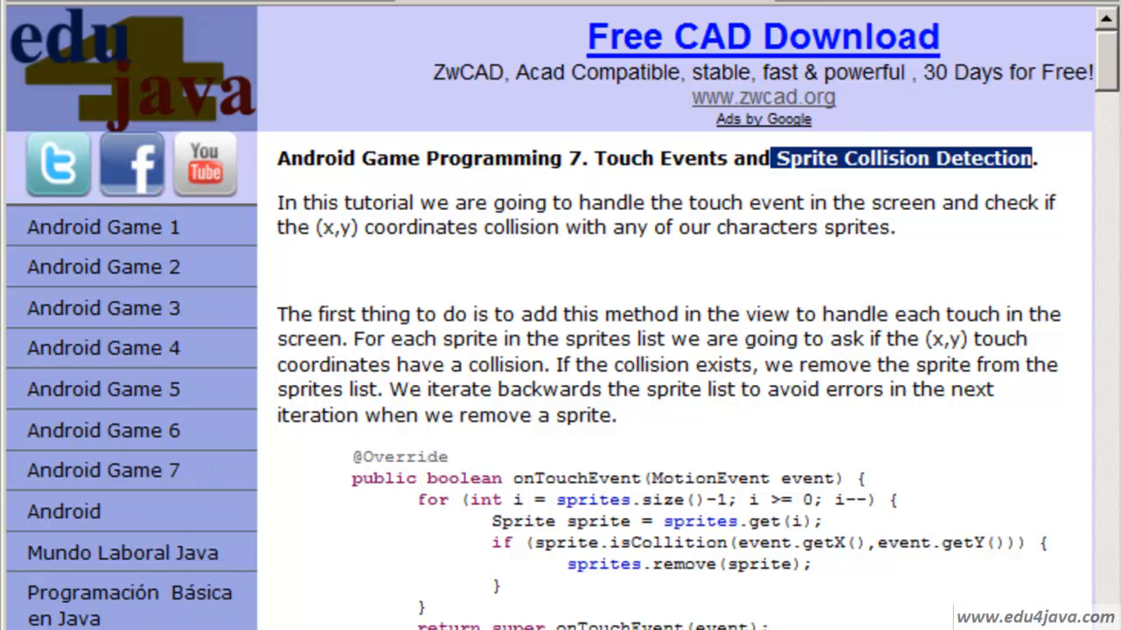
pyautogui.scroll(-3)
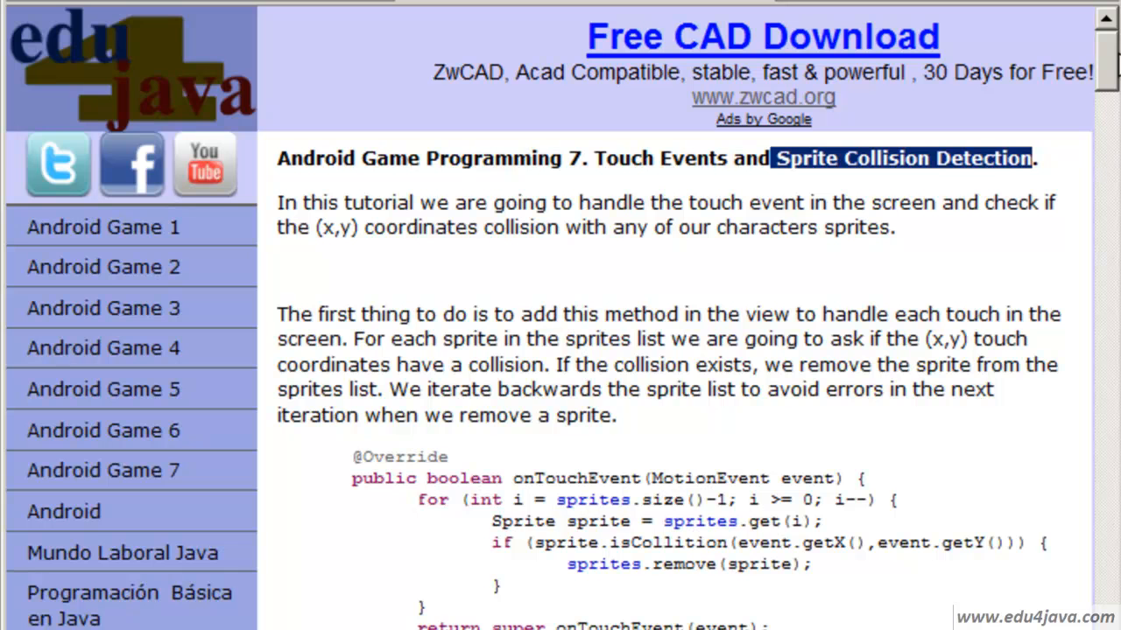
pyautogui.scroll(-3)
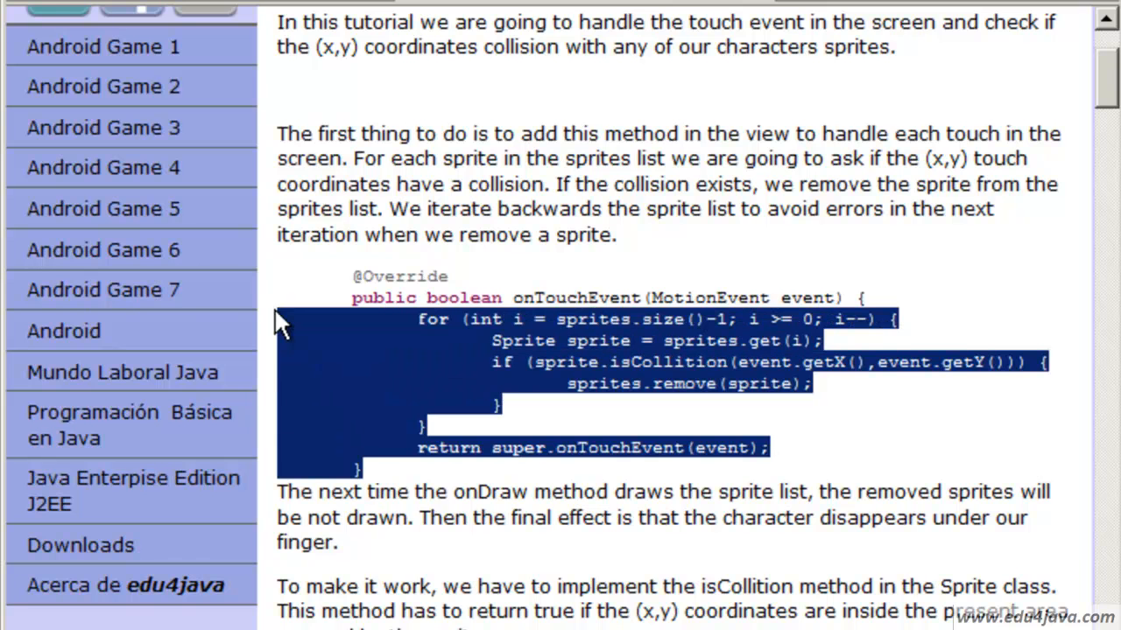
# Select the onTouchEvent example code and open GameView.java from the Package Explorer
pyautogui.moveTo(280, 318); pyautogui.dragTo(613, 284)
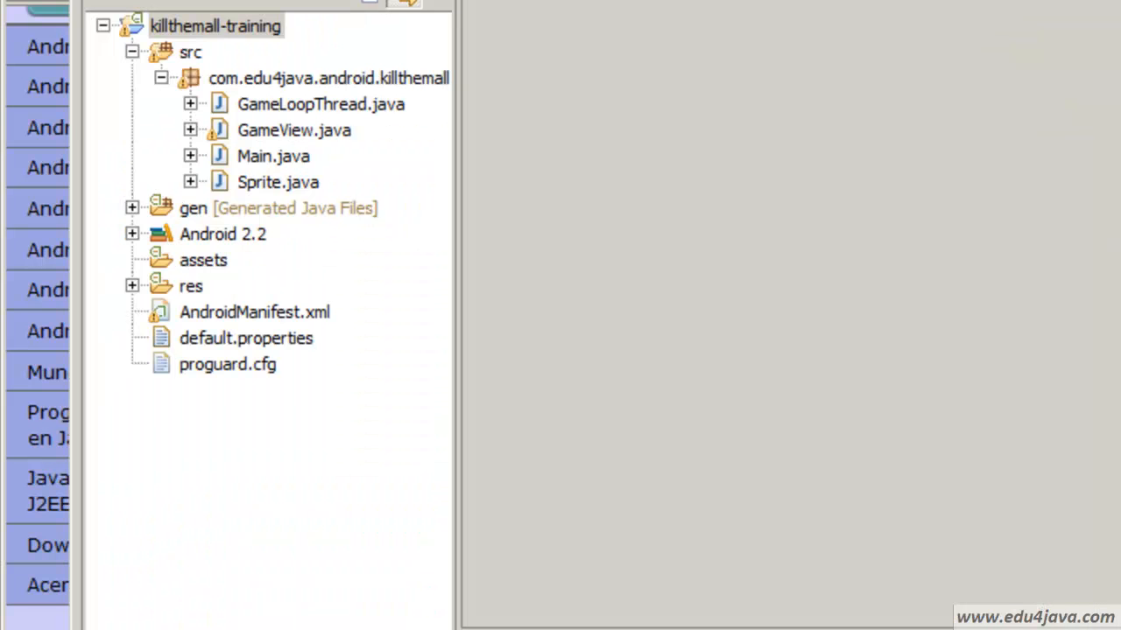
pyautogui.click(294, 130)
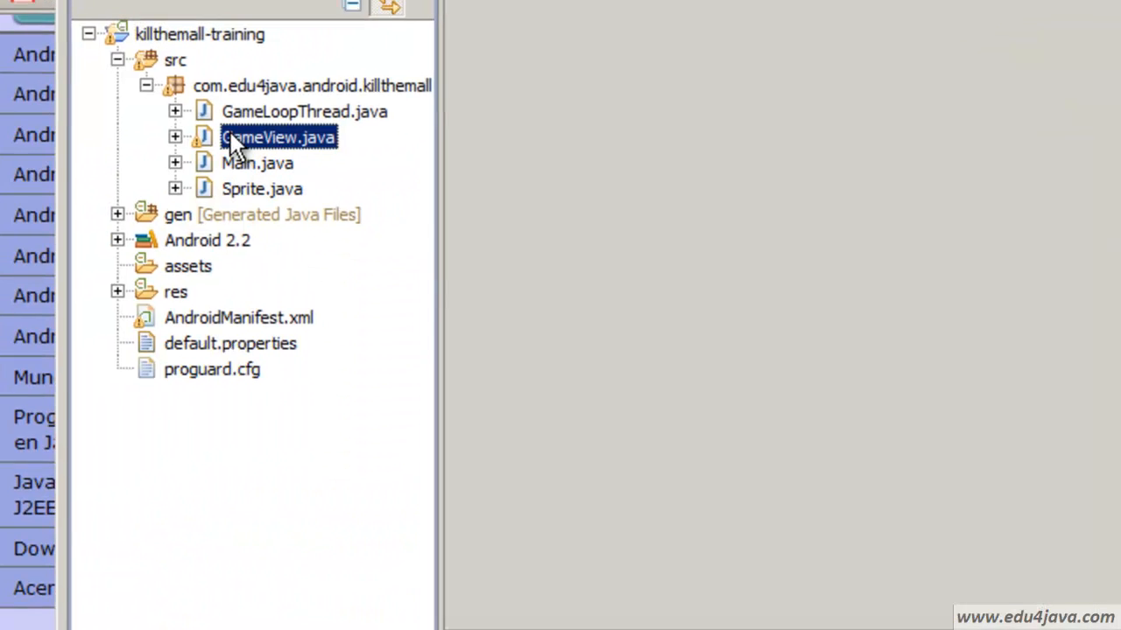
pyautogui.doubleClick(276, 137)
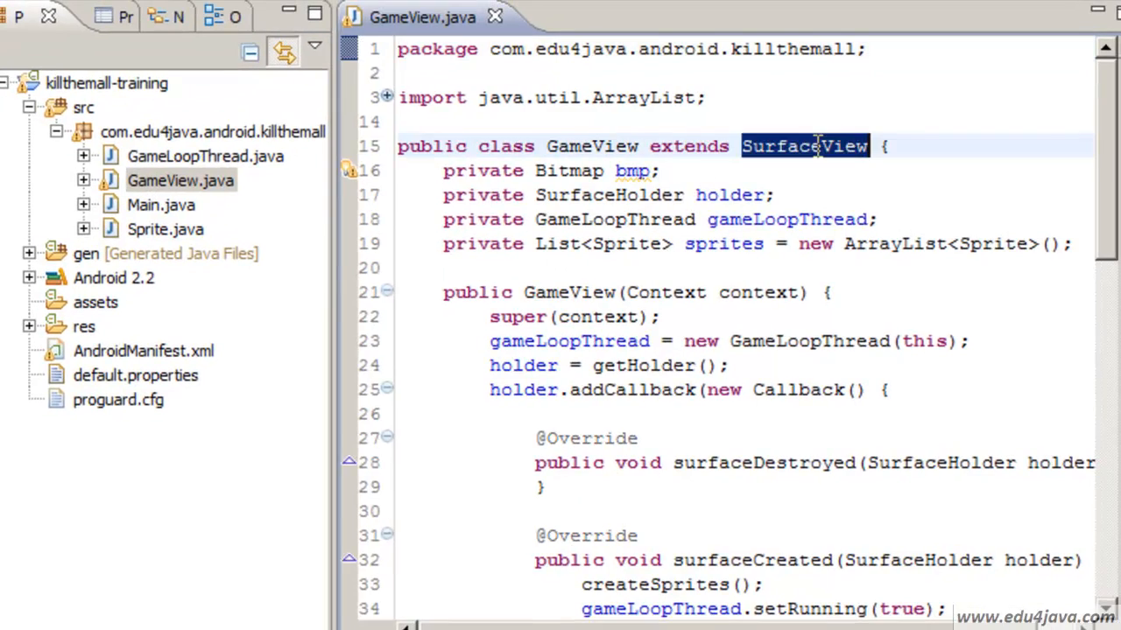
# Scroll below onDraw to the end of GameView where onTouchEvent goes
pyautogui.scroll(-3)
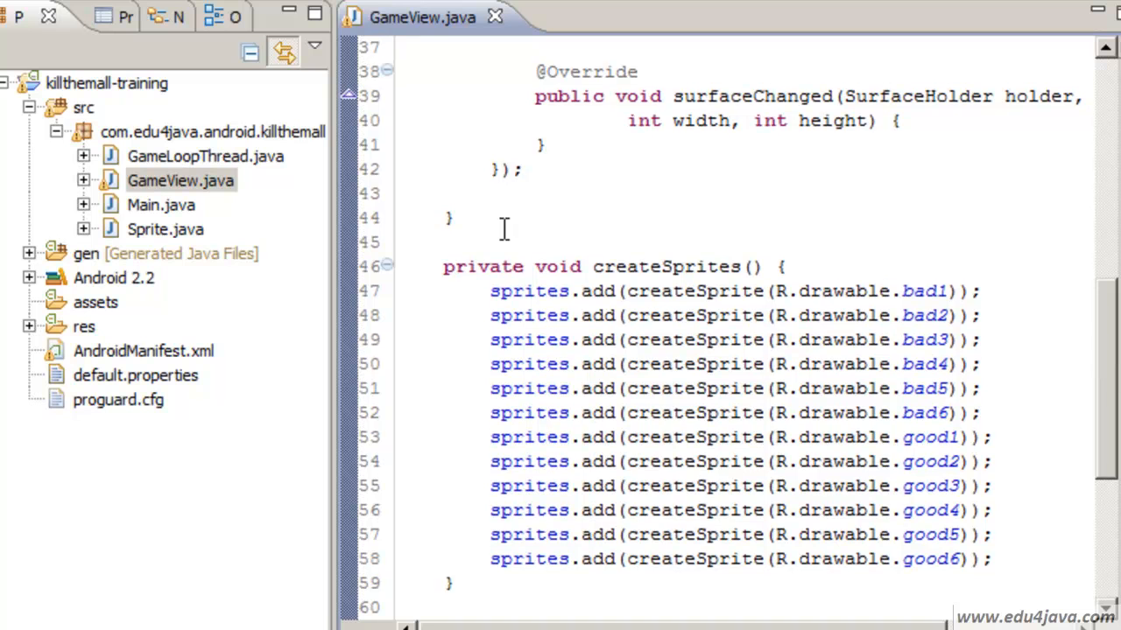
pyautogui.scroll(-3)
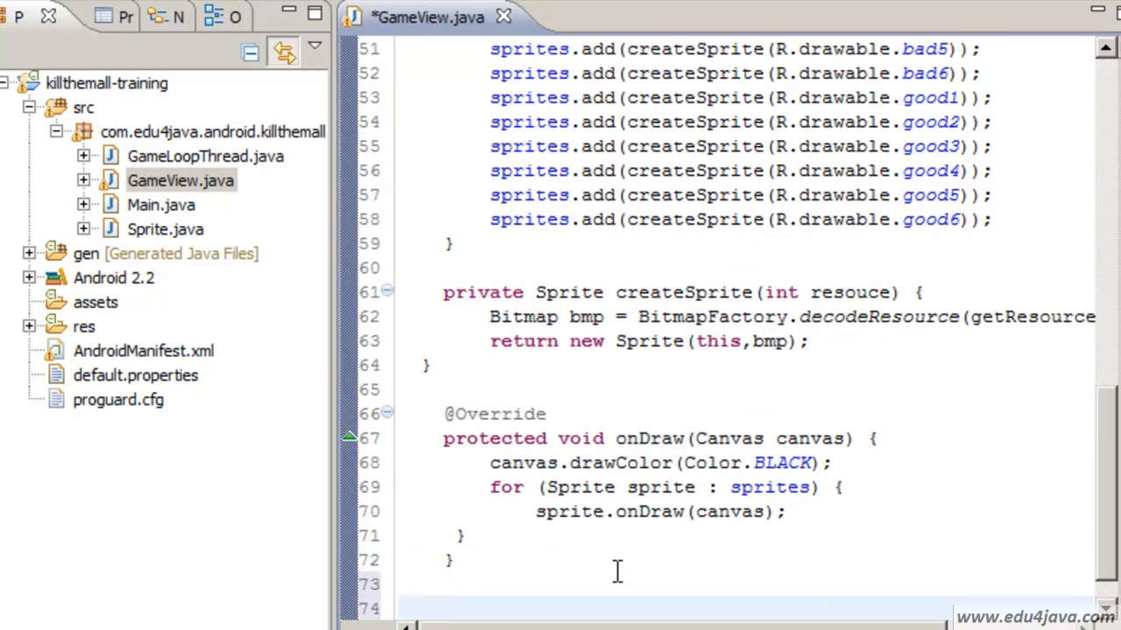
pyautogui.scroll(-3)
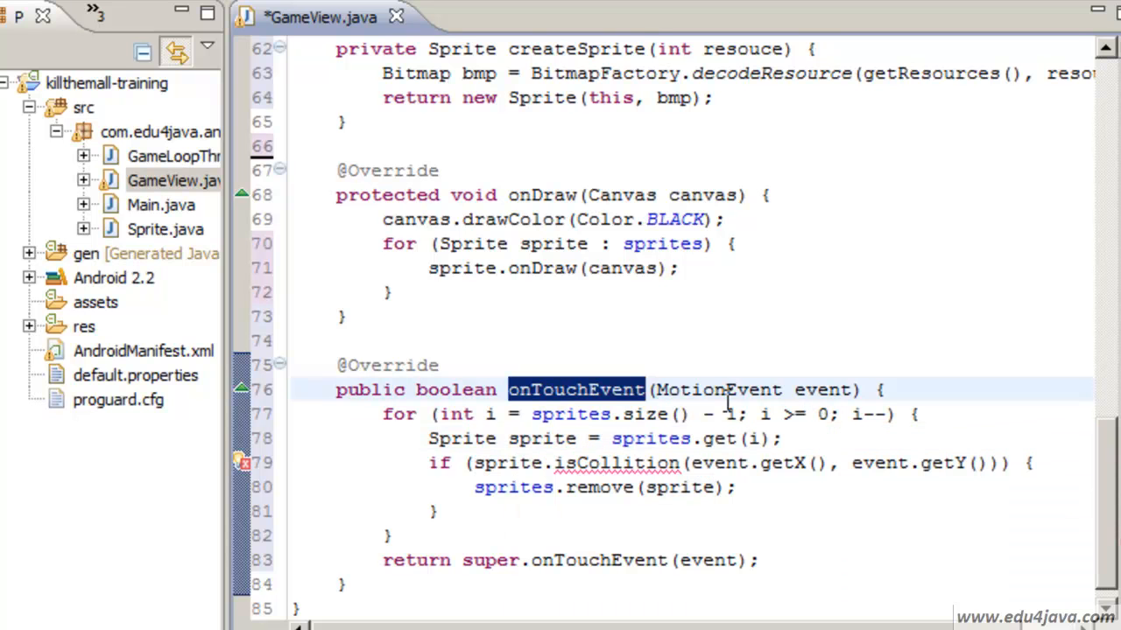
pyautogui.moveTo(606, 414)
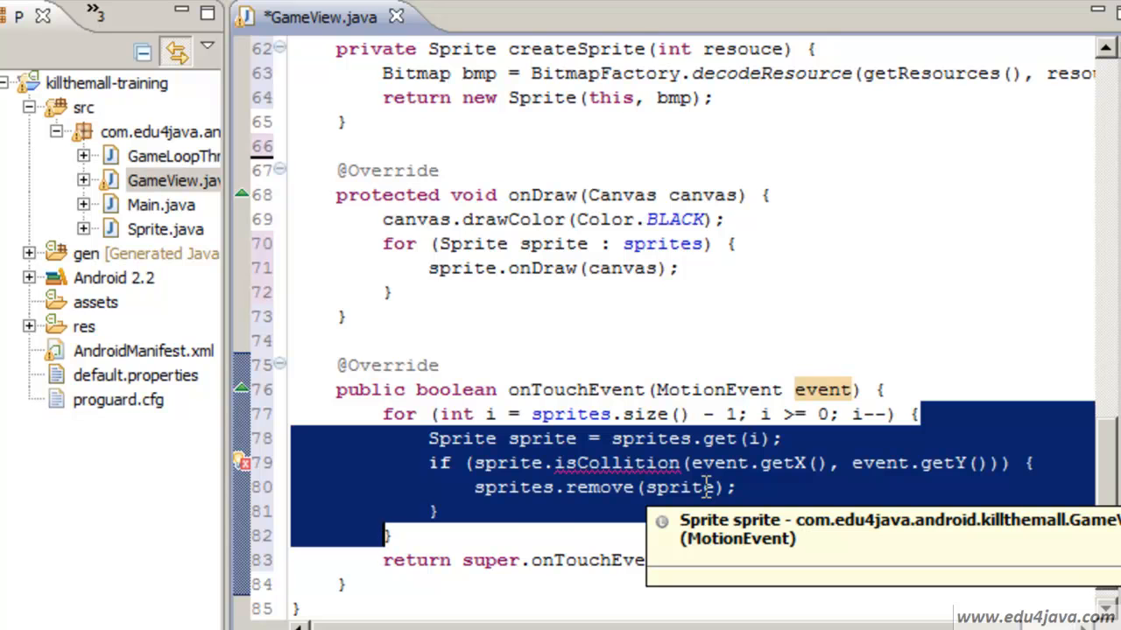
pyautogui.click(750, 413)
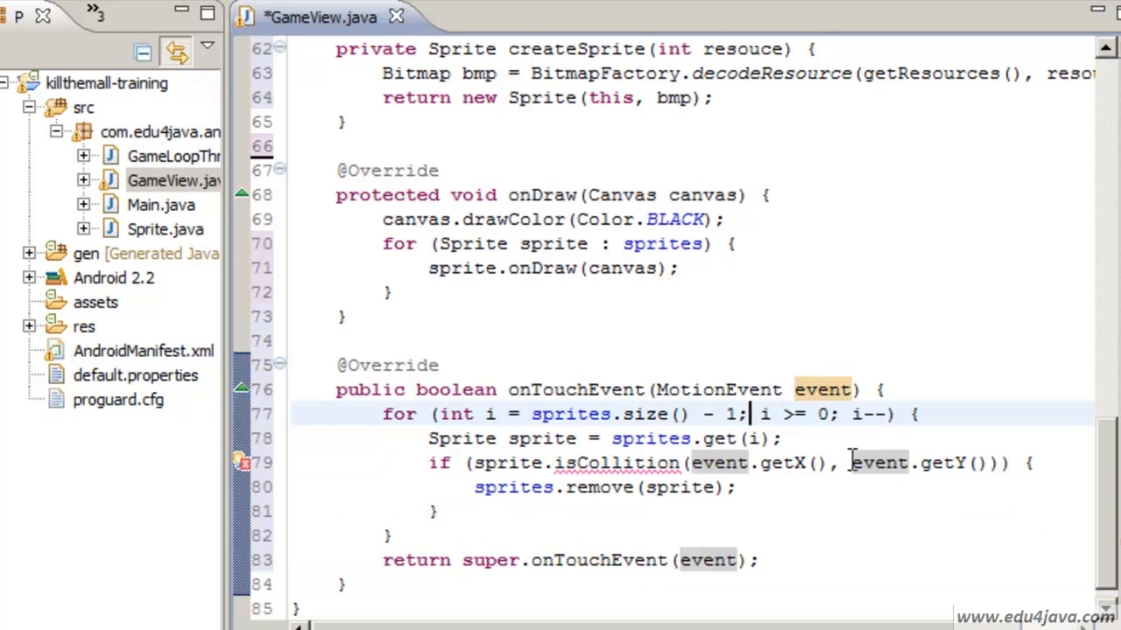
pyautogui.doubleClick(577, 462)
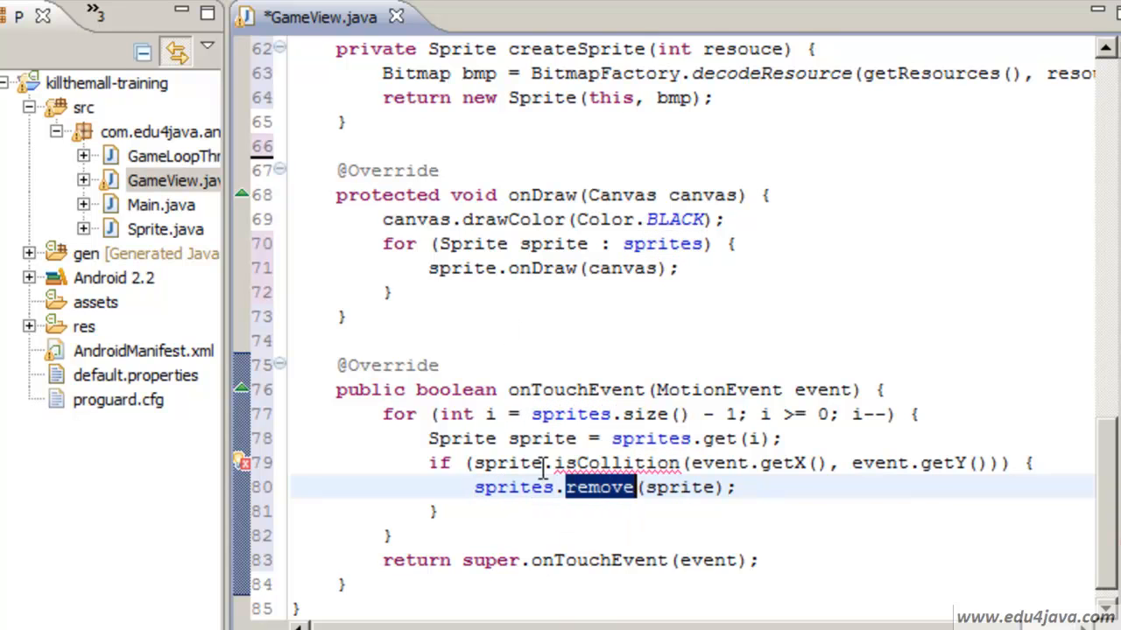
pyautogui.doubleClick(578, 462)
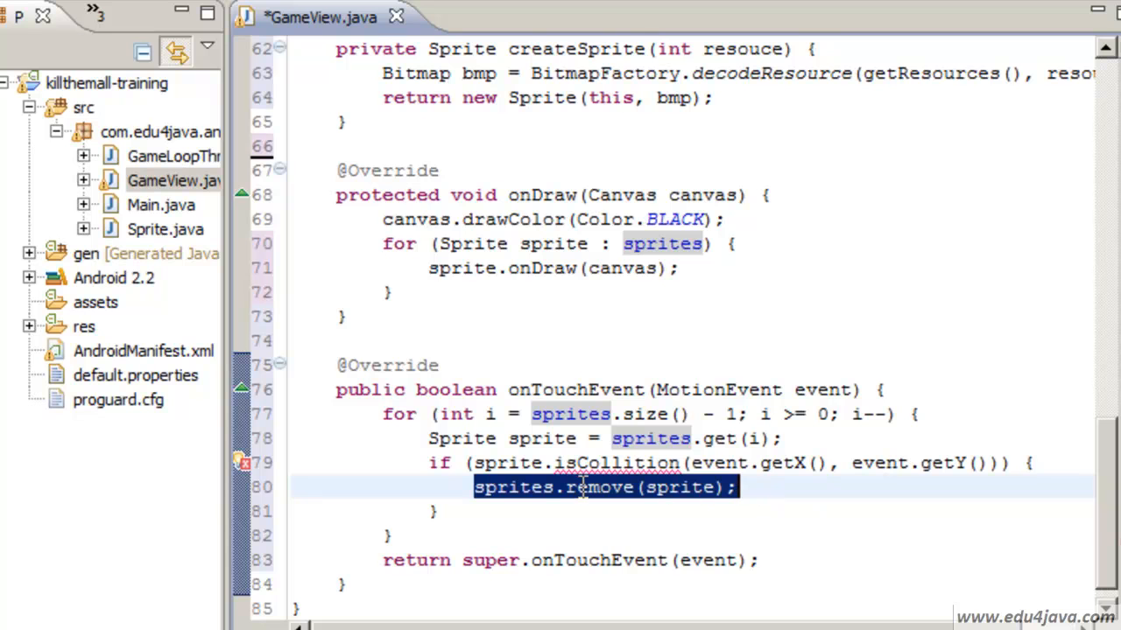
pyautogui.doubleClick(599, 487)
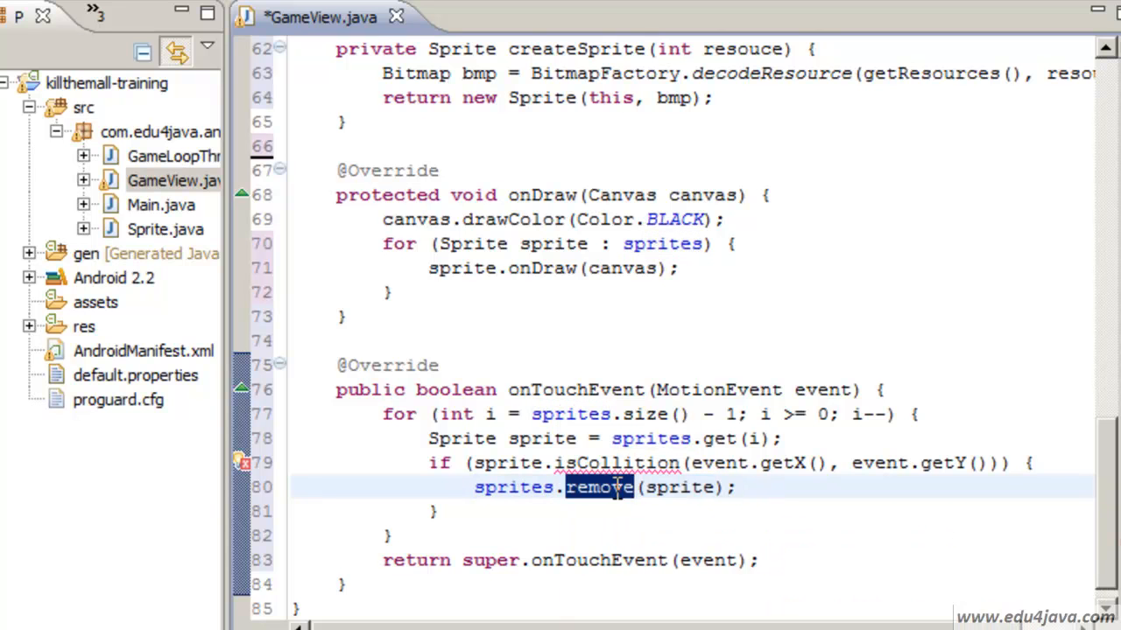
pyautogui.moveTo(482, 450)
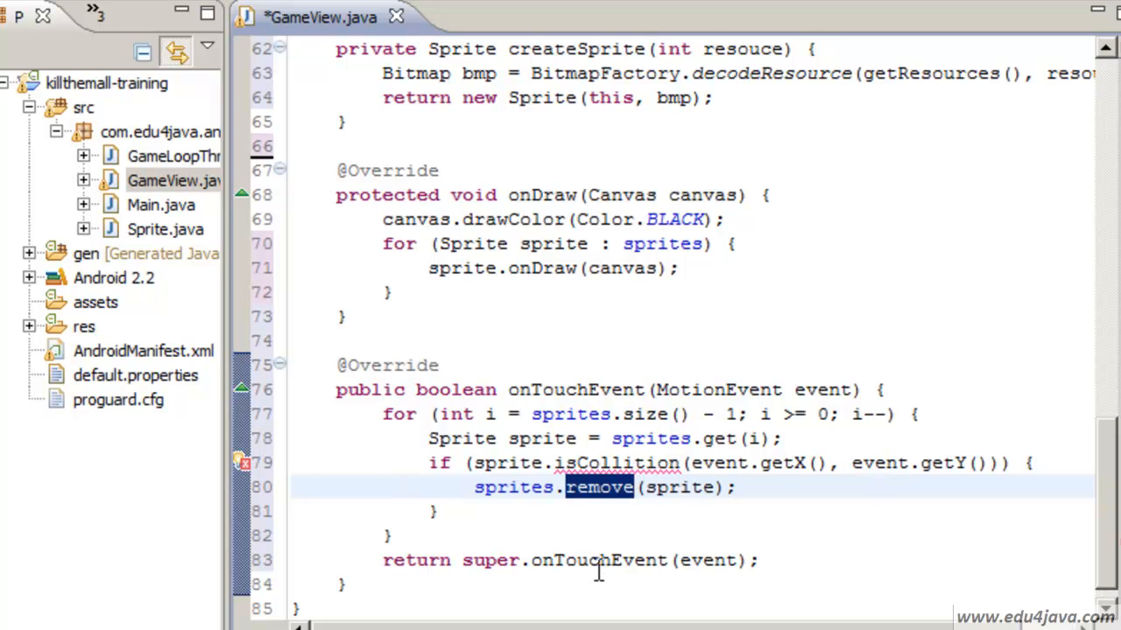
pyautogui.moveTo(599, 522)
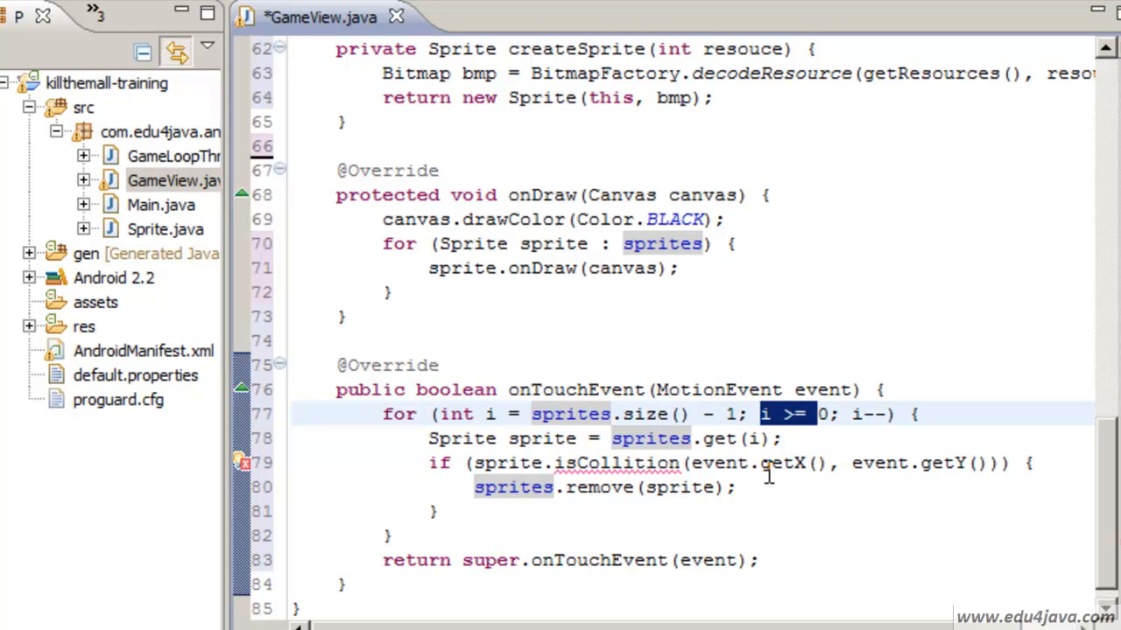
pyautogui.click(701, 438)
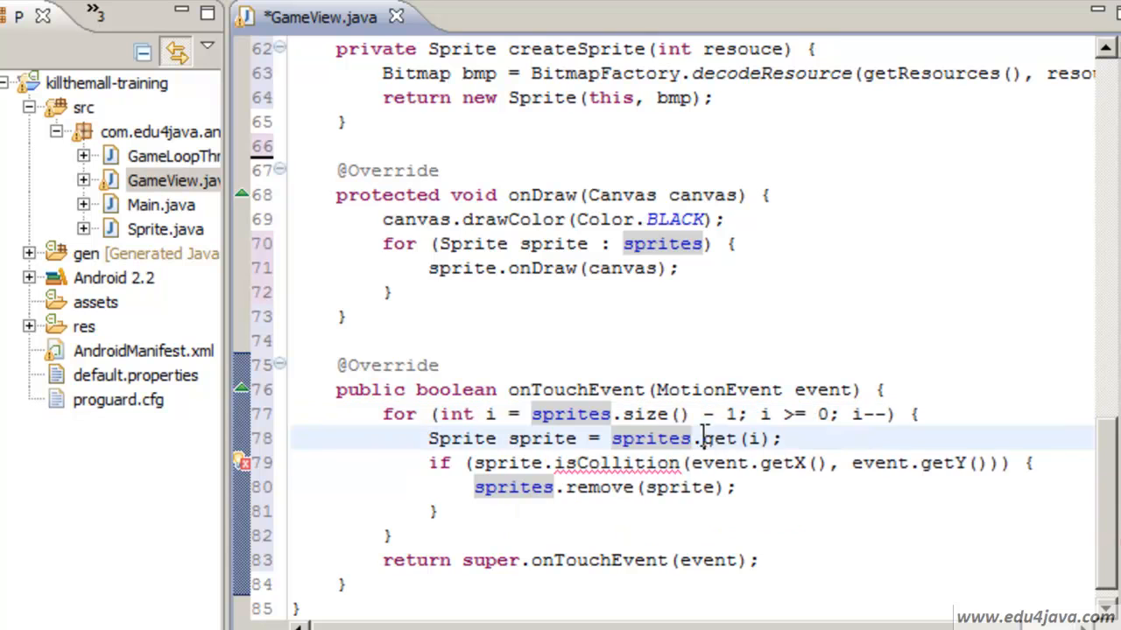
pyautogui.doubleClick(541, 438)
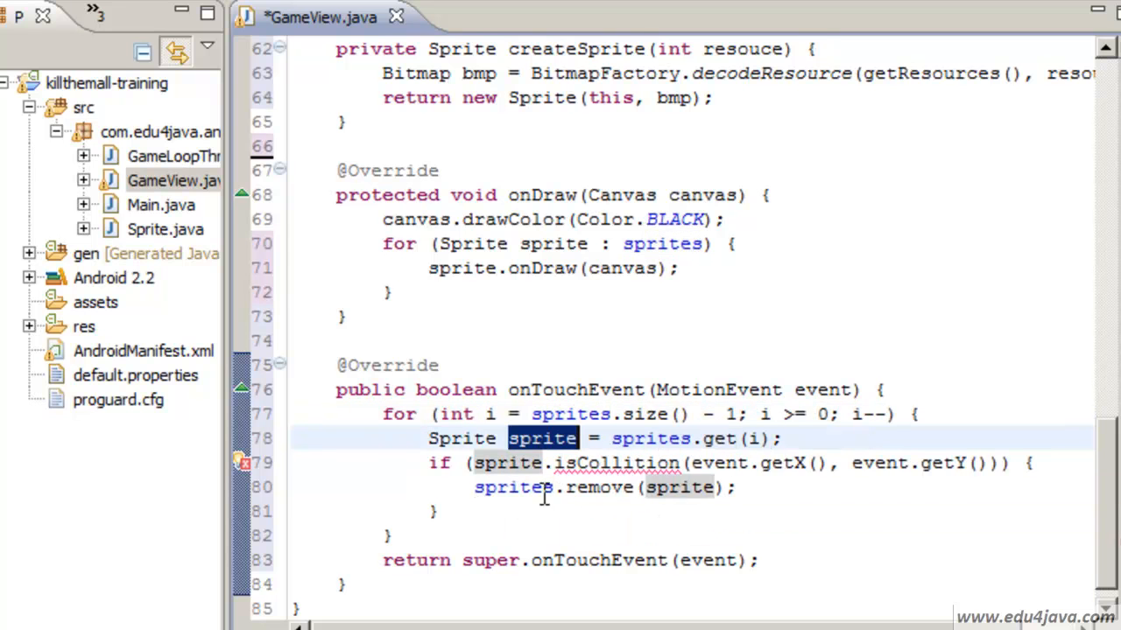
pyautogui.moveTo(515, 506)
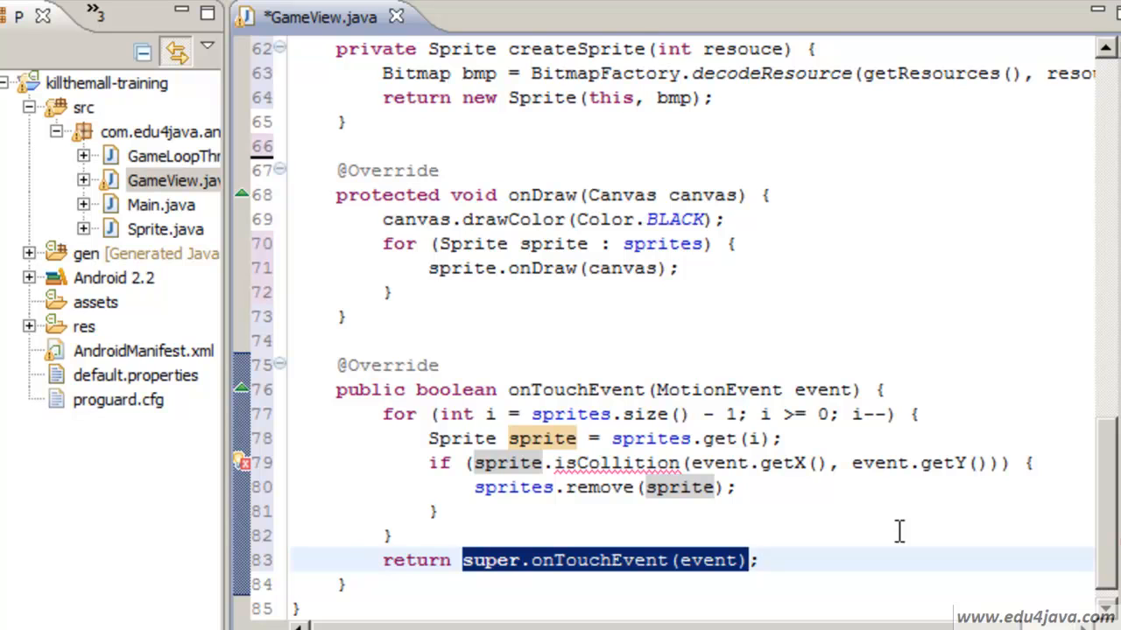
# Make onTouchEvent return true instead of the inherited call and select the unresolved isCollition
pyautogui.press('Delete')
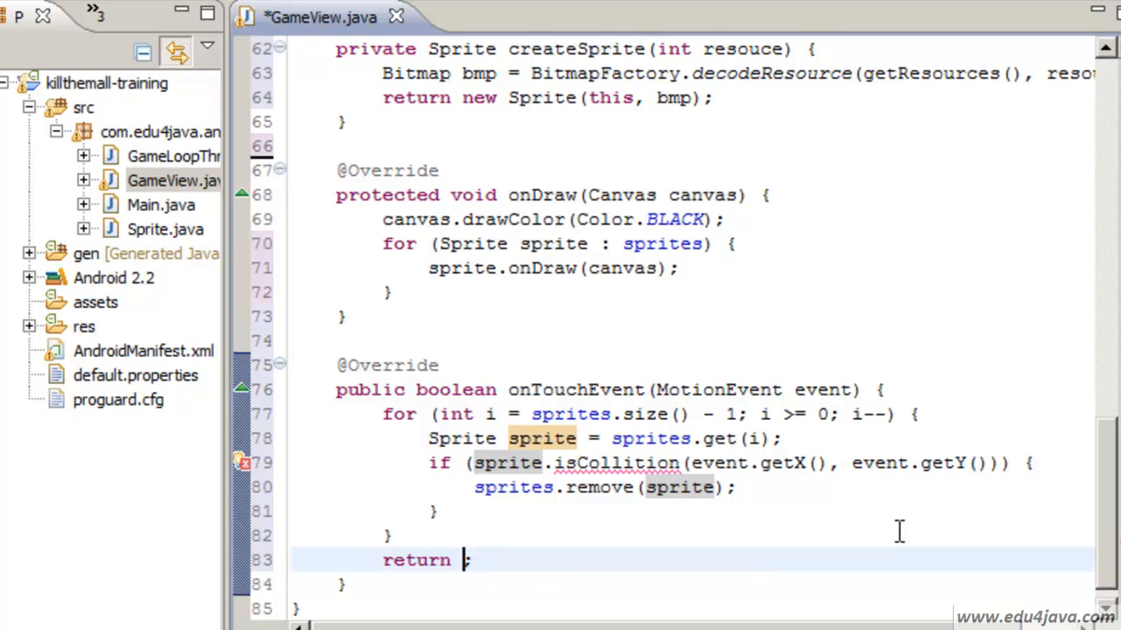
pyautogui.write('true')
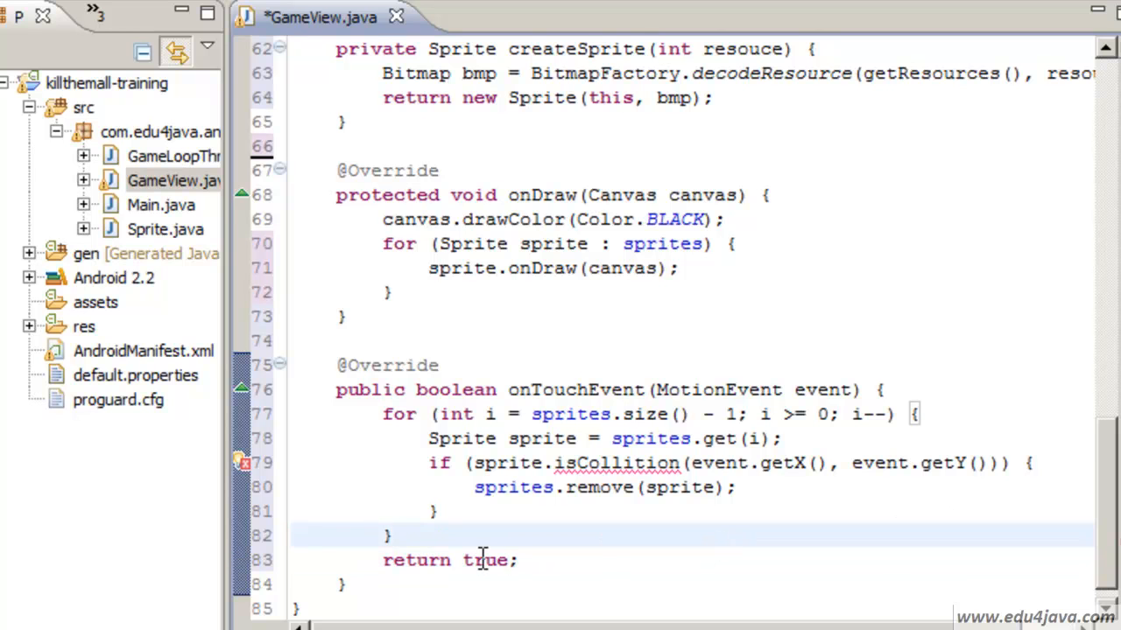
pyautogui.doubleClick(485, 561)
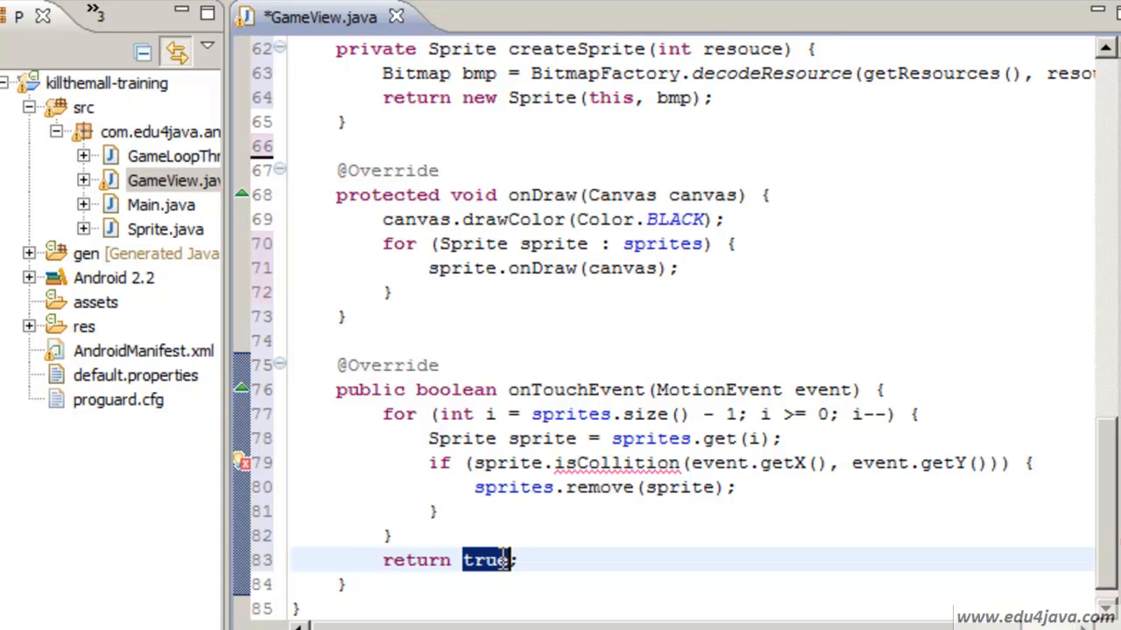
pyautogui.moveTo(560, 389)
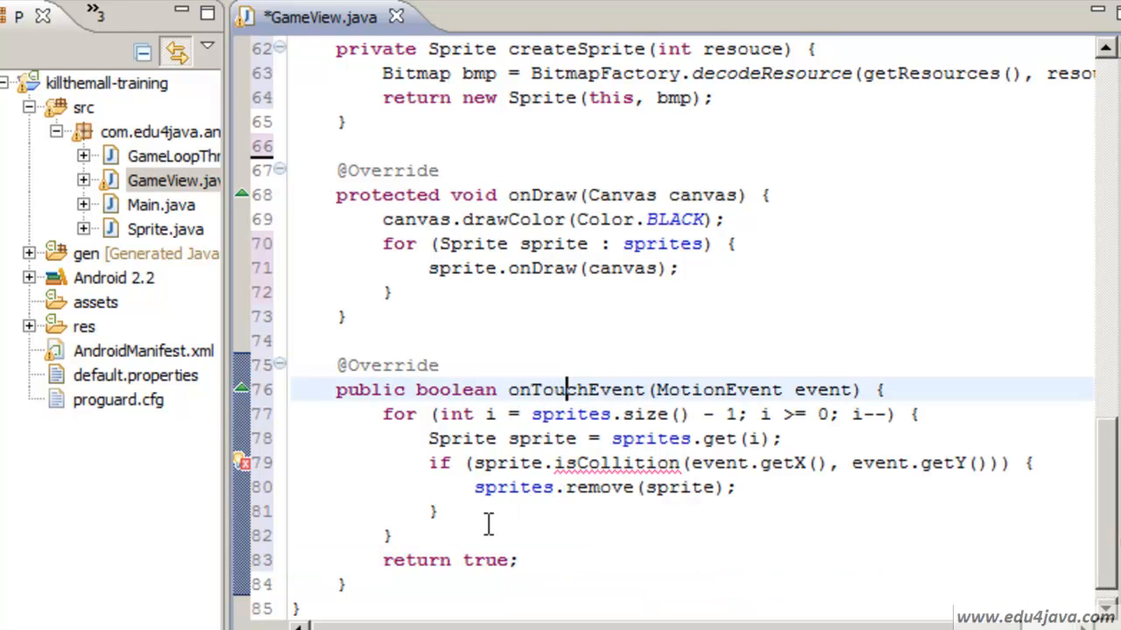
pyautogui.doubleClick(487, 561)
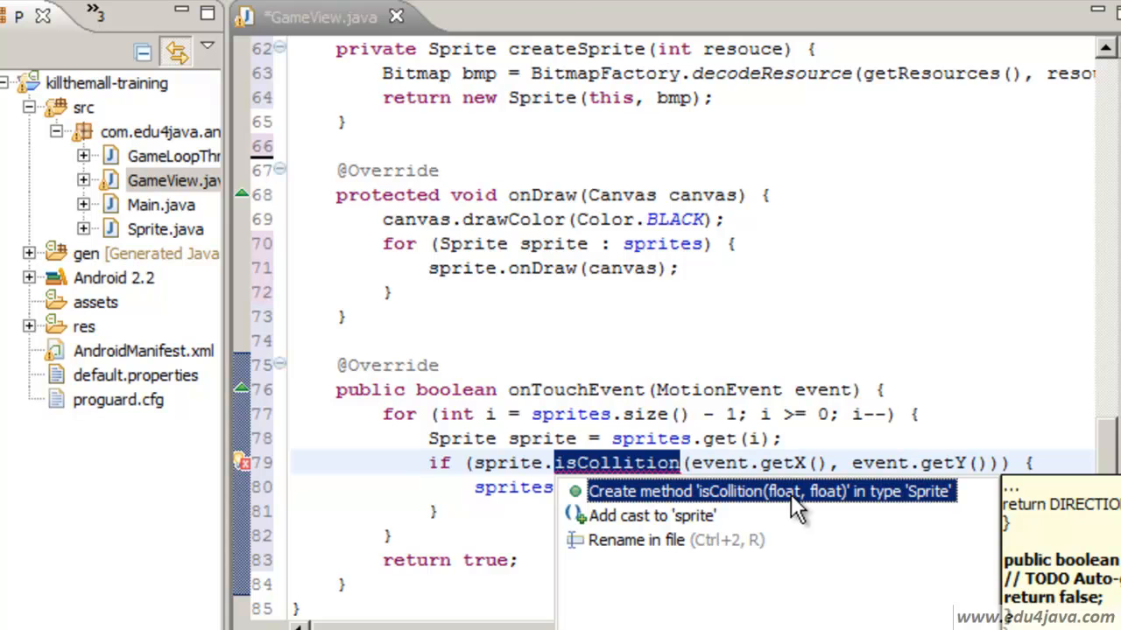
# Create the isCollition(float, float) stub in Sprite via quick fix and select its false return
pyautogui.click(767, 490)
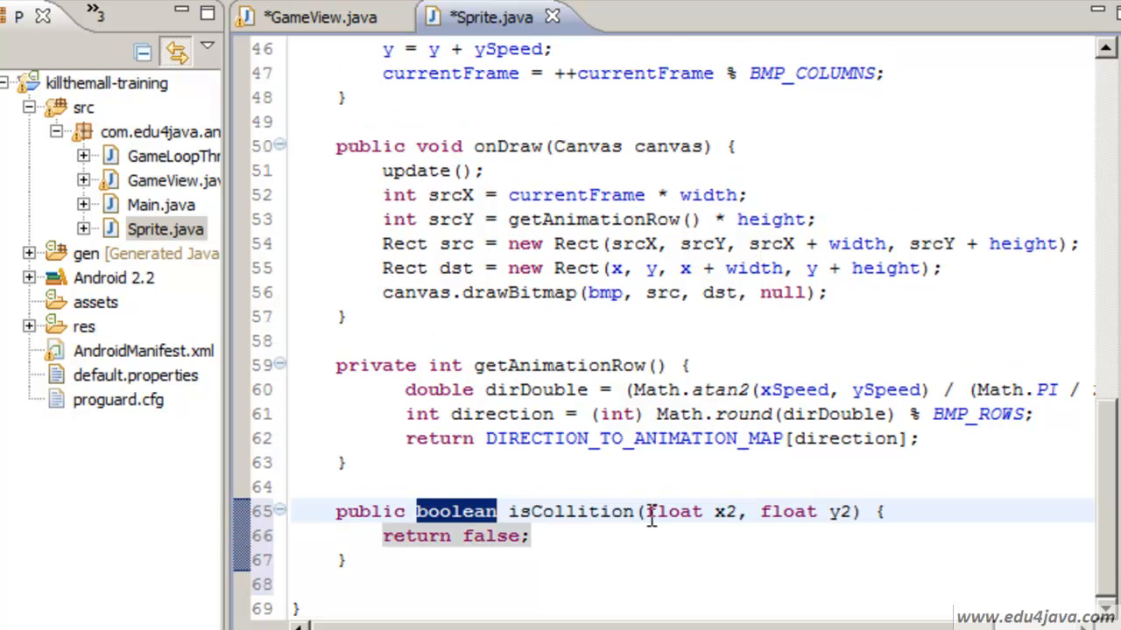
pyautogui.doubleClick(725, 511)
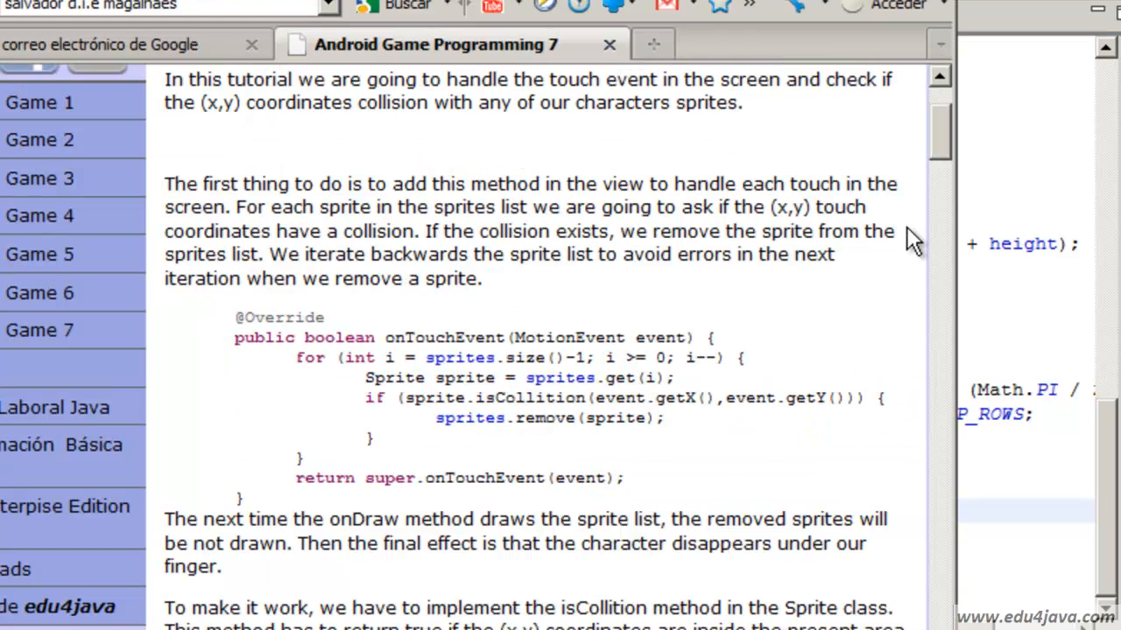
# Select the tutorial's x/y bounds-check return expression for isCollition
pyautogui.scroll(-3)
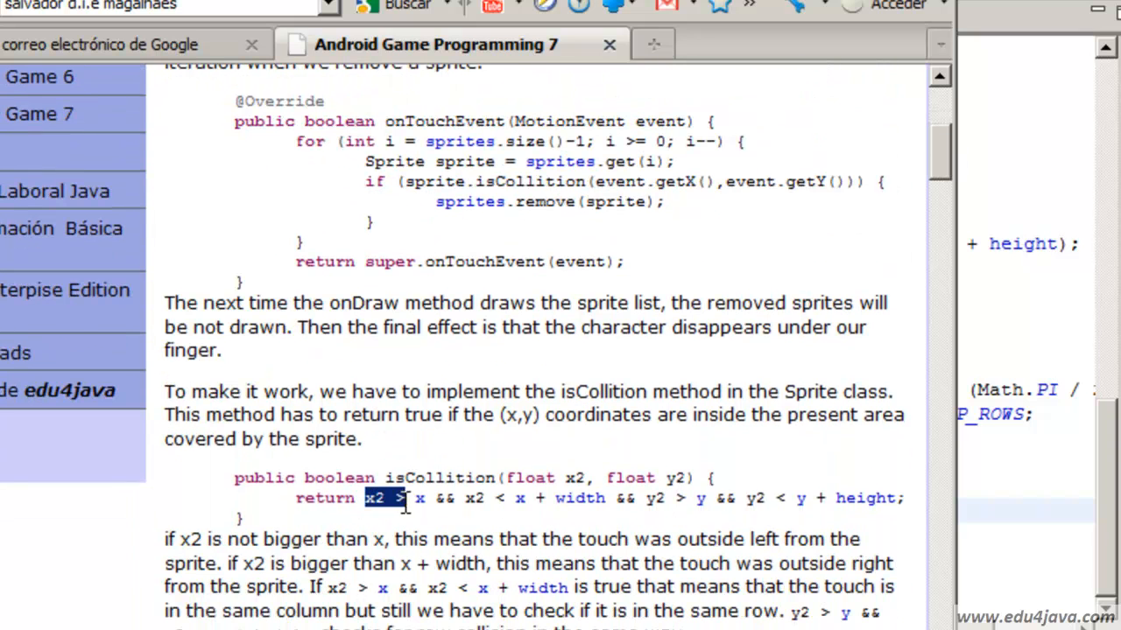
pyautogui.moveTo(406, 497); pyautogui.dragTo(897, 497)
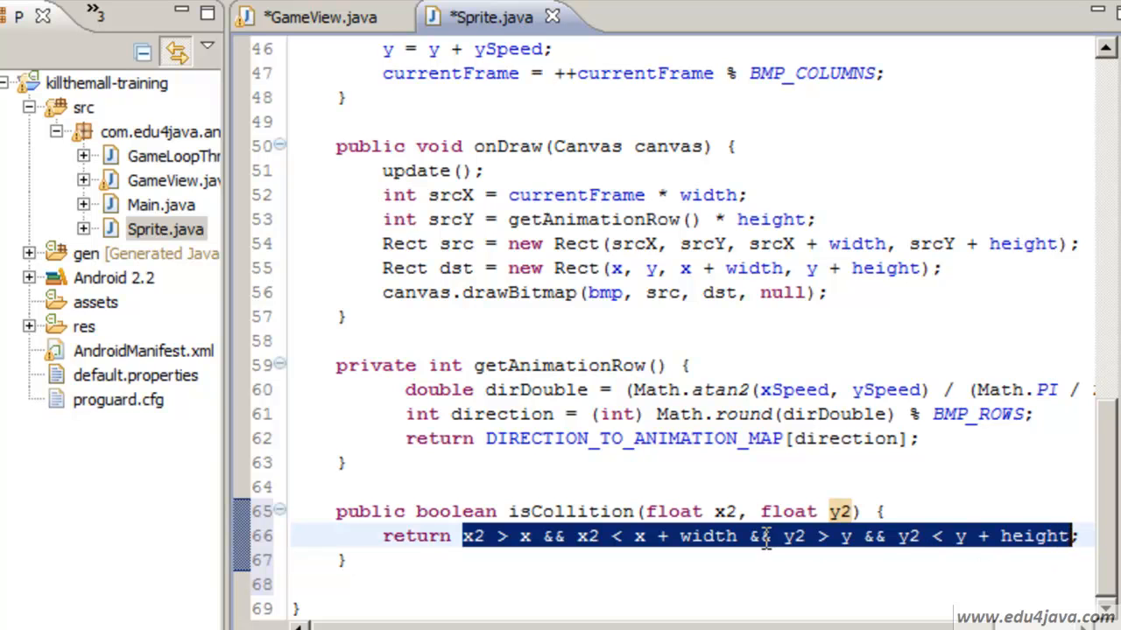
# Review the x2 > x bounds check in Sprite's isCollition return expression
pyautogui.click(464, 536)
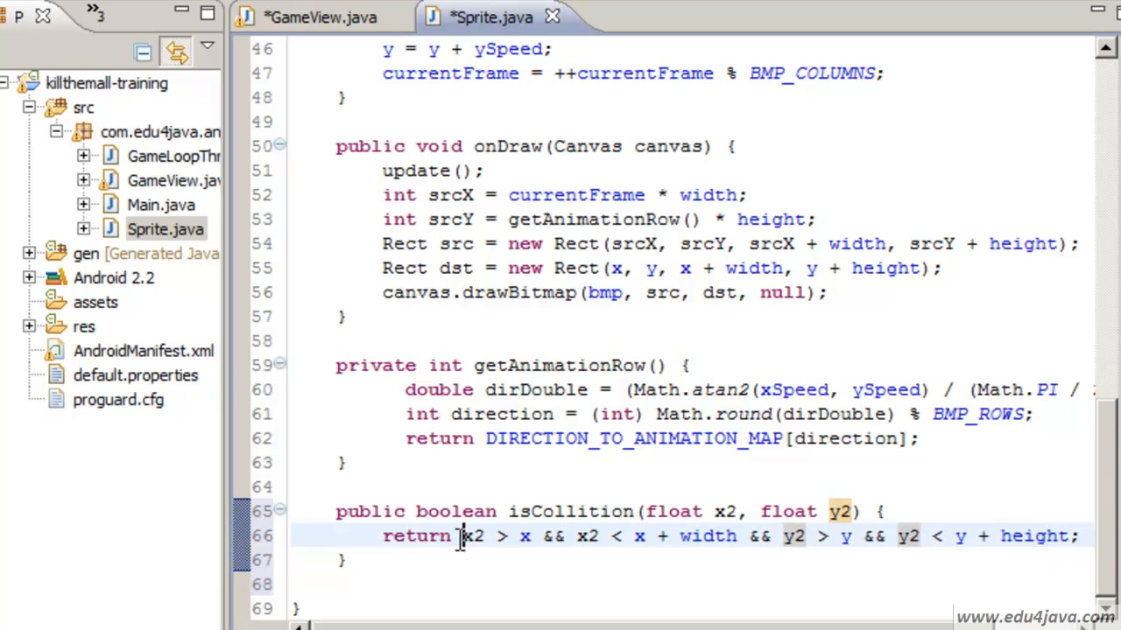
pyautogui.moveTo(464, 536); pyautogui.dragTo(534, 536)
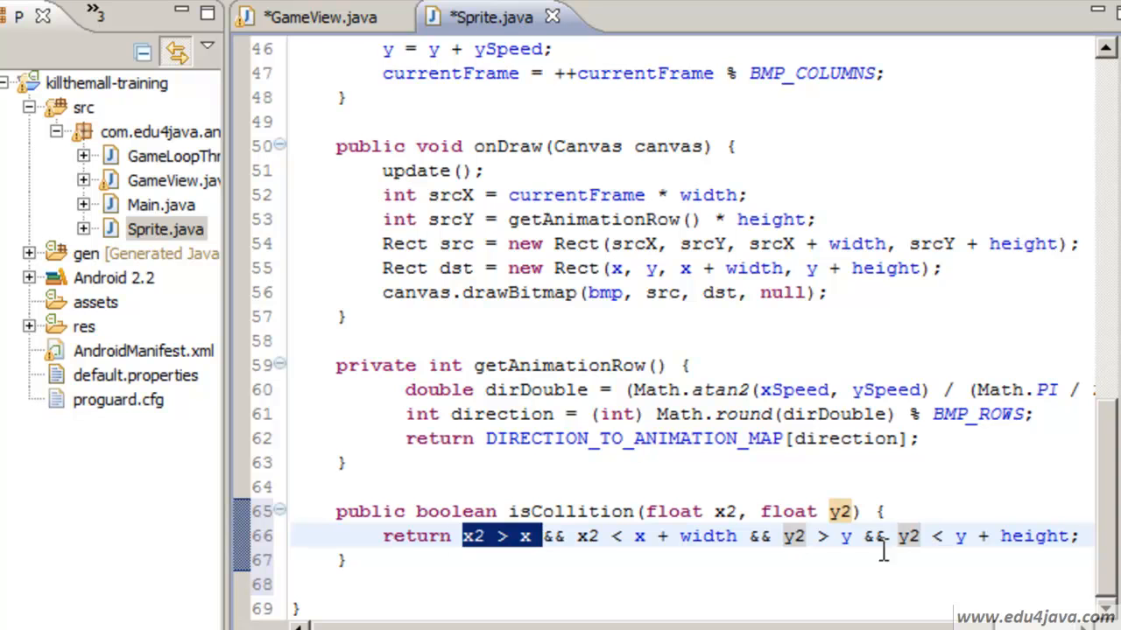
pyautogui.click(749, 536)
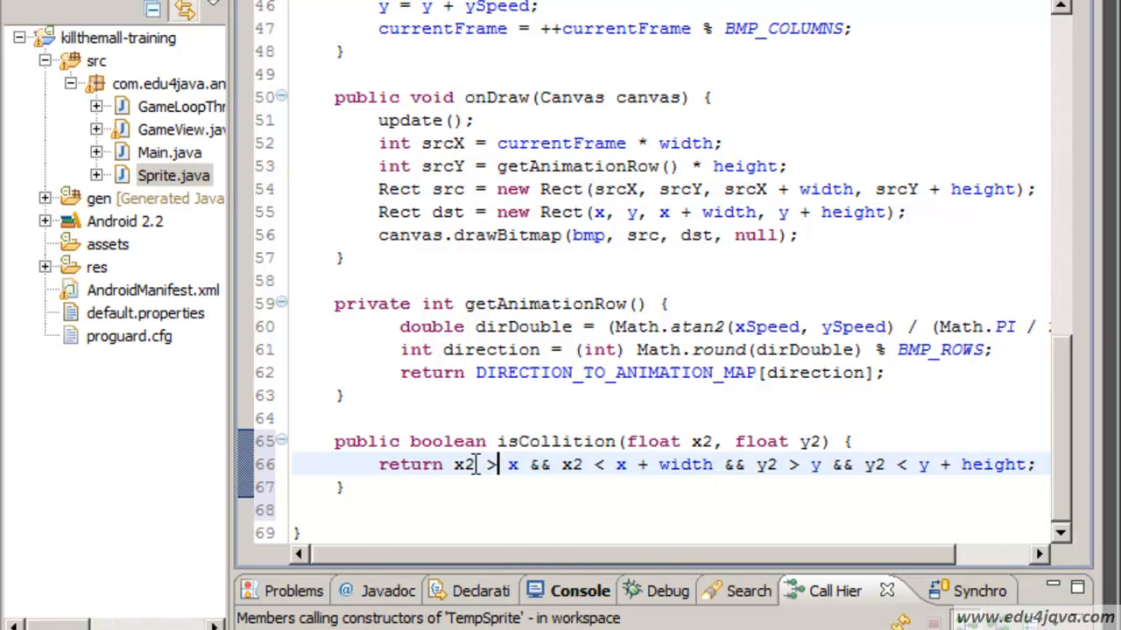
pyautogui.doubleClick(466, 464)
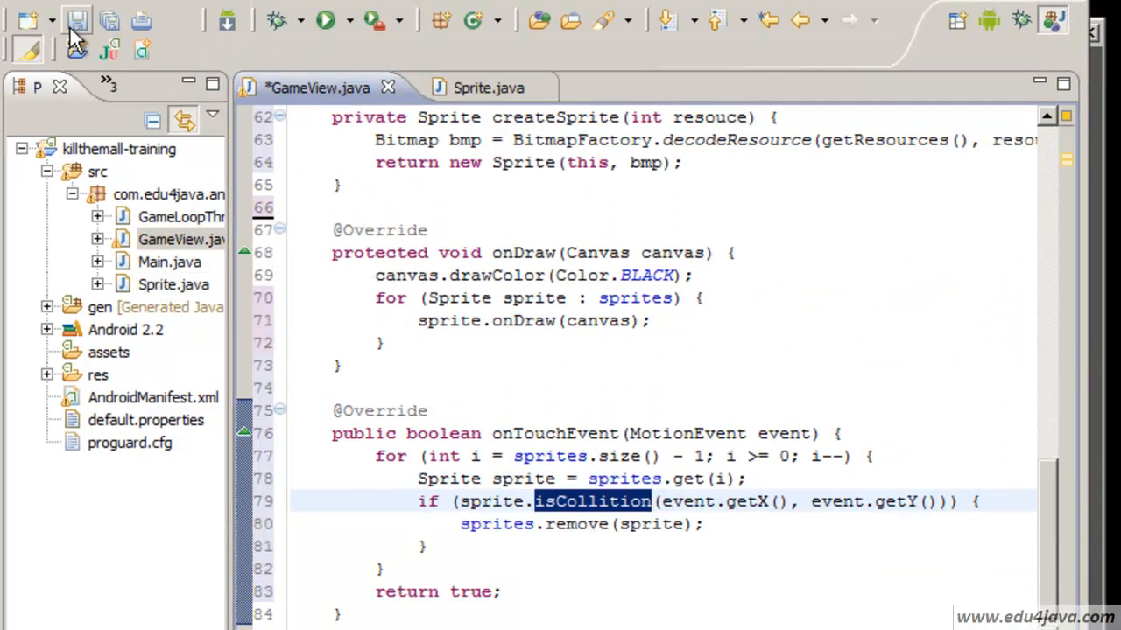
# Run the game in the emulator and touch a sprite to make it disappear
pyautogui.click(341, 19)
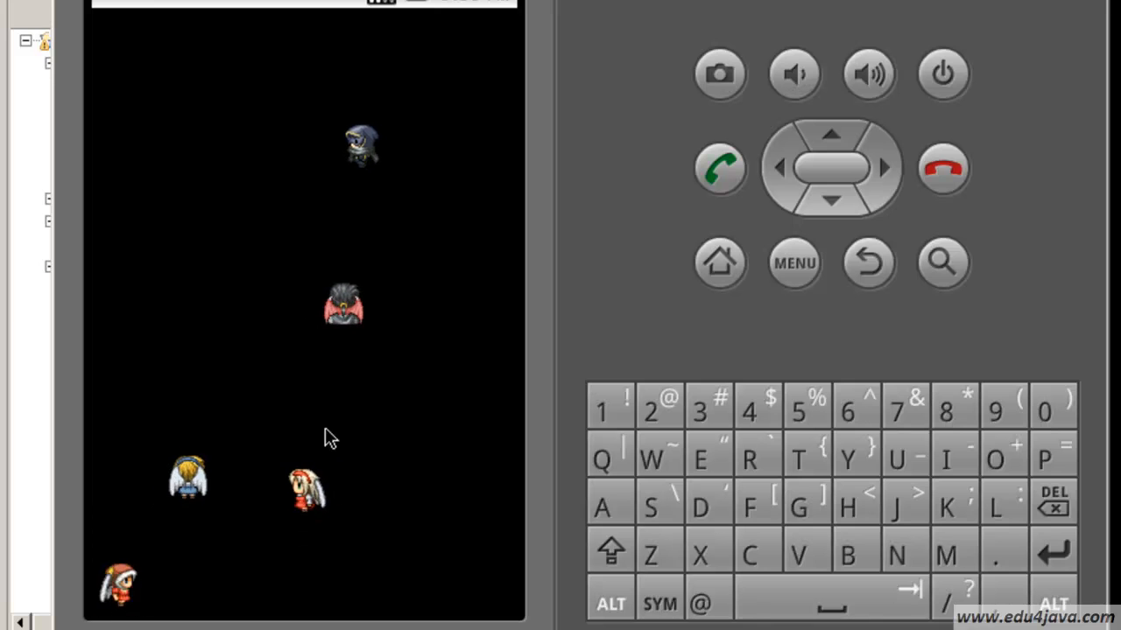
pyautogui.click(793, 263)
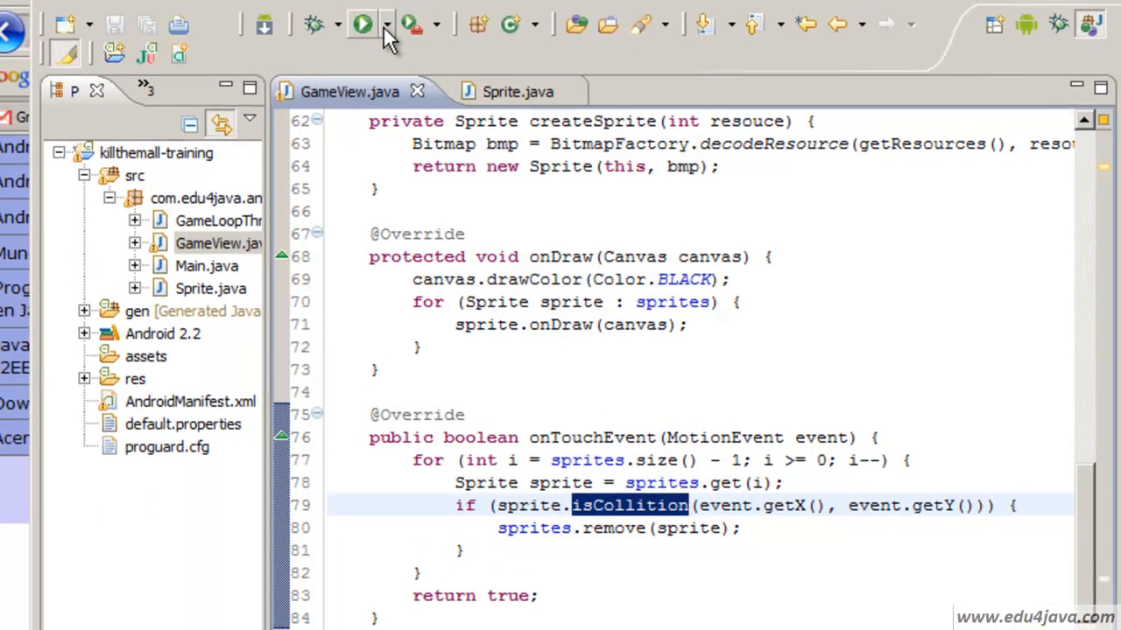
pyautogui.click(384, 24)
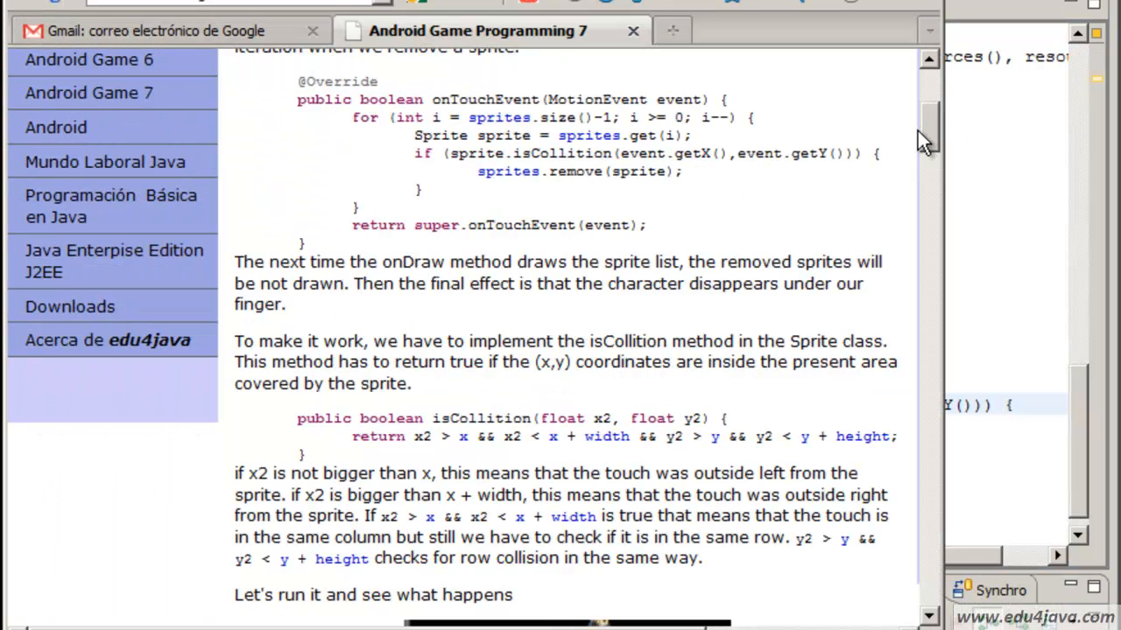
# Scroll the tutorial to the break and synchronization section and return to GameView
pyautogui.scroll(-3)
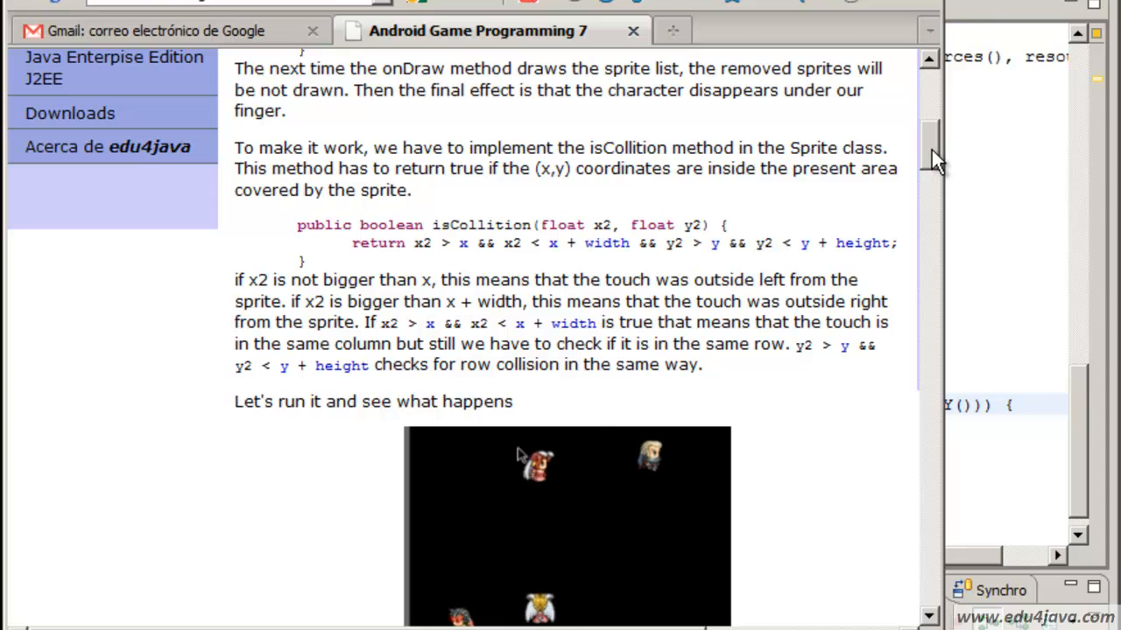
pyautogui.scroll(-3)
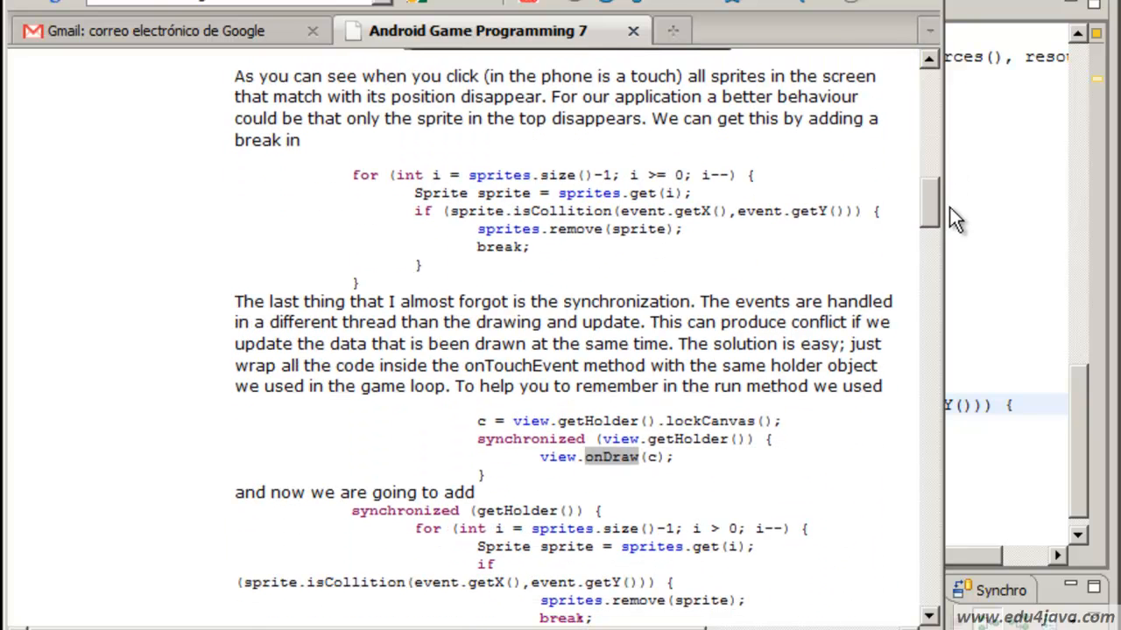
pyautogui.doubleClick(501, 247)
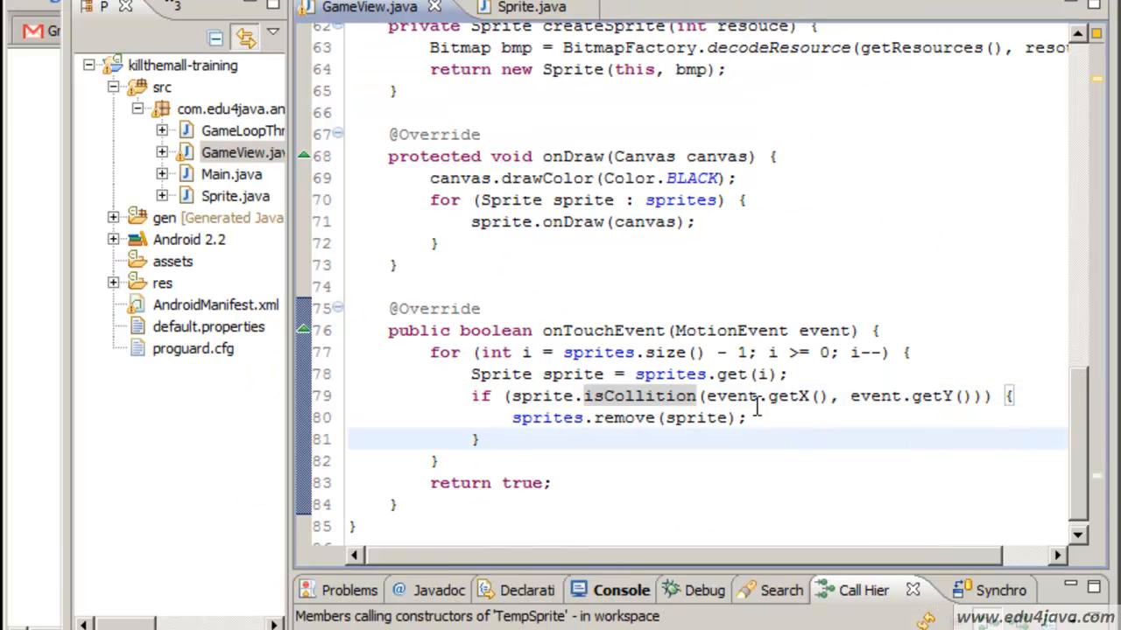
# Add break; after sprites.remove(sprite) so only the top sprite is removed
pyautogui.write('break;')
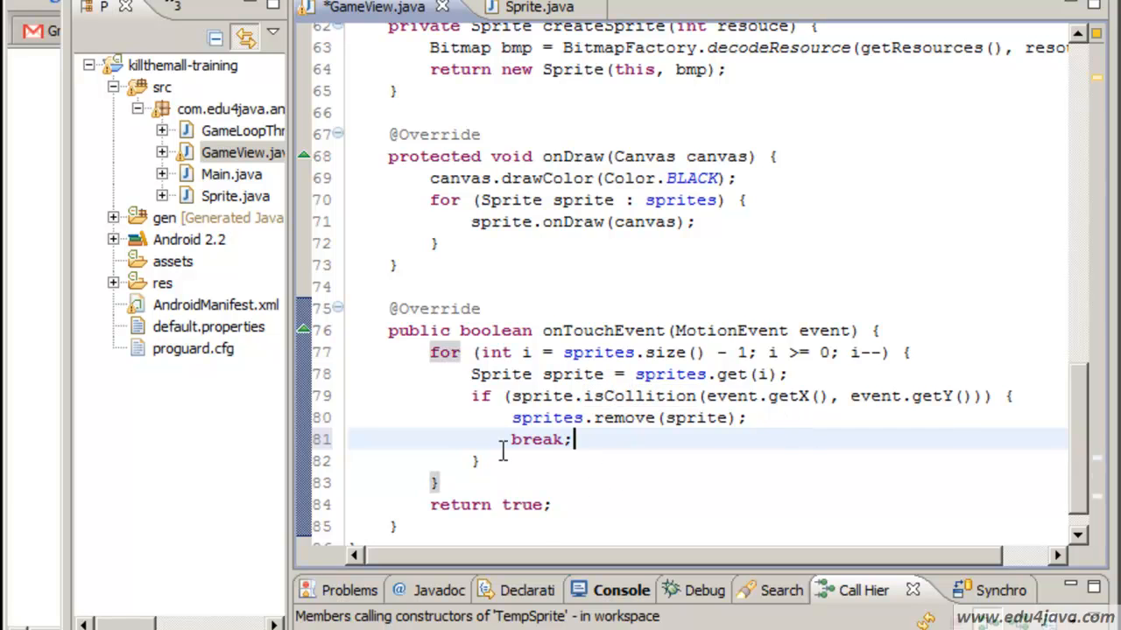
pyautogui.moveTo(578, 439)
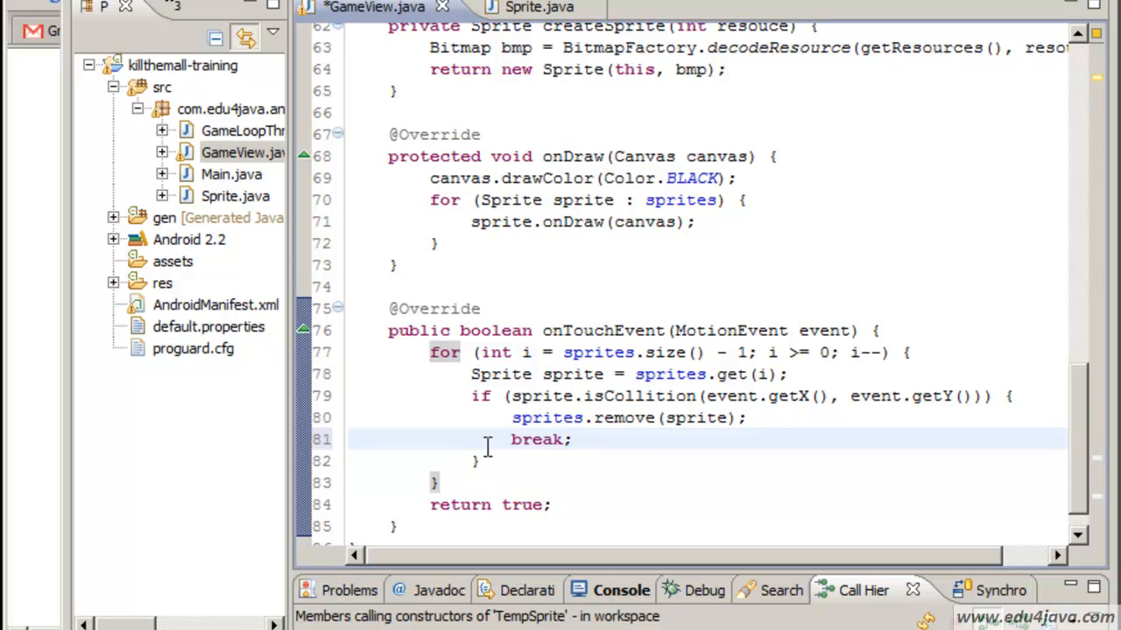
pyautogui.doubleClick(535, 439)
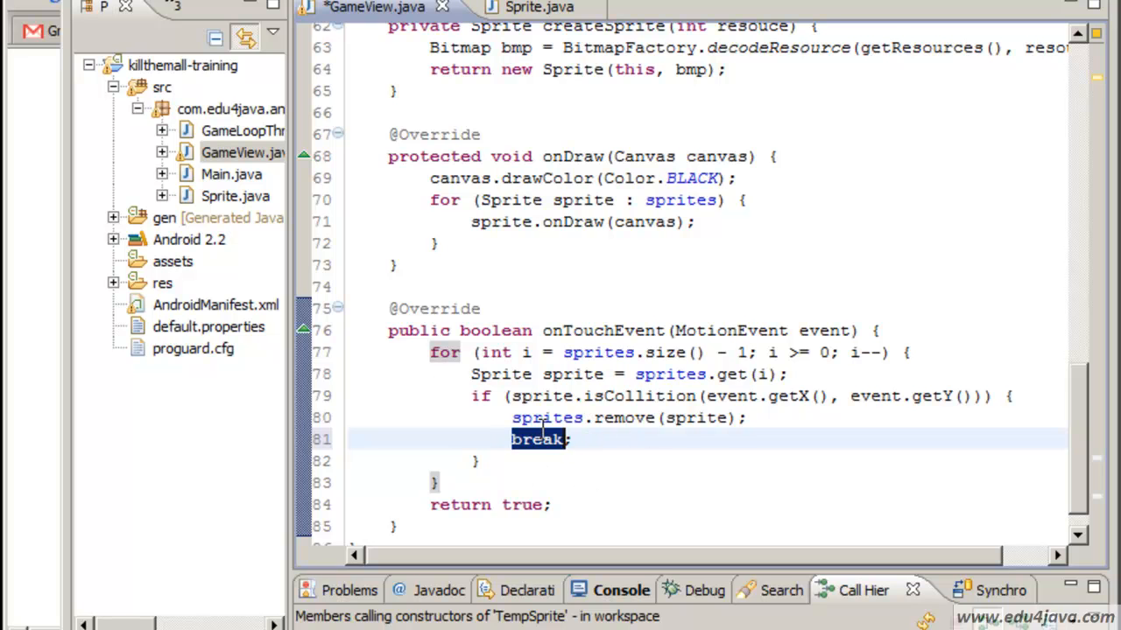
pyautogui.moveTo(49, 243)
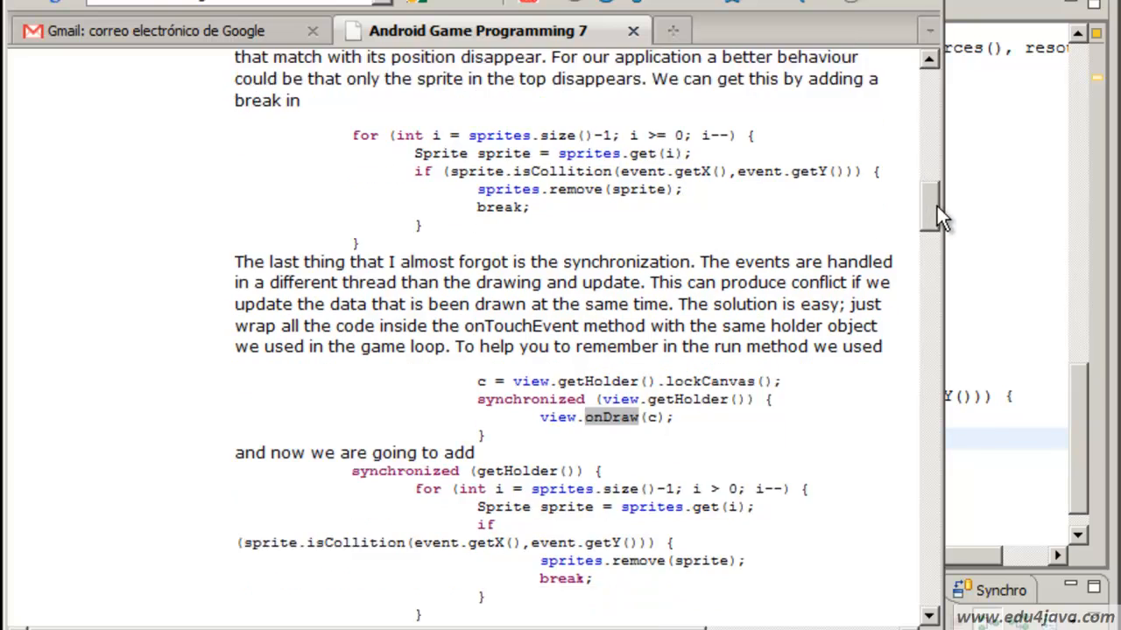
# Select the tutorial's synchronized (getHolder()) line around the touch loop
pyautogui.scroll(-3)
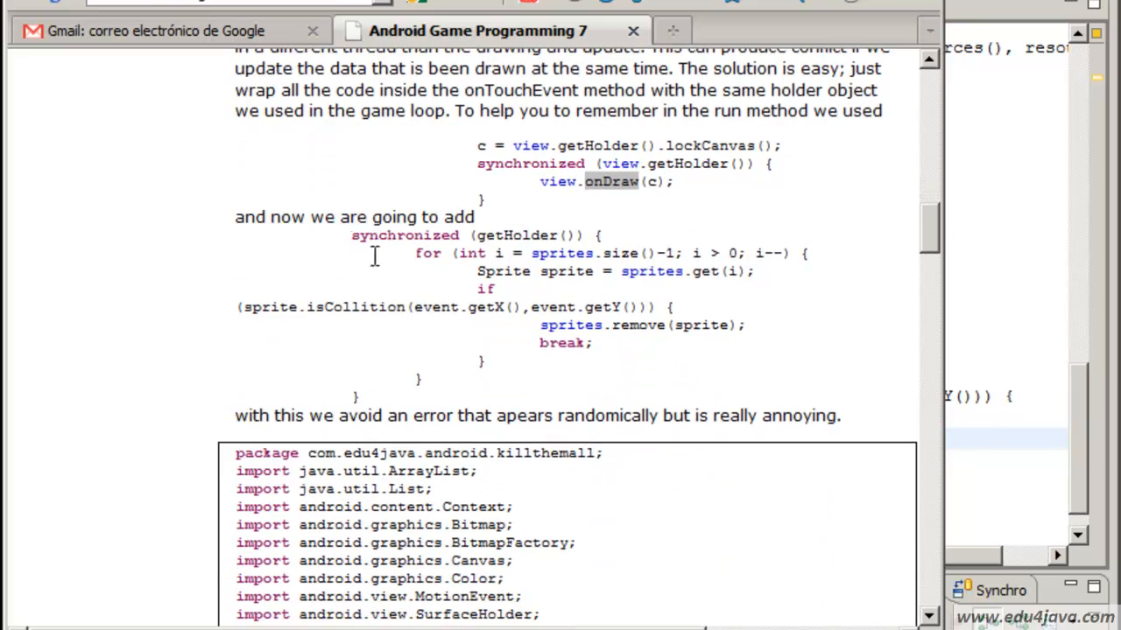
pyautogui.doubleClick(404, 235)
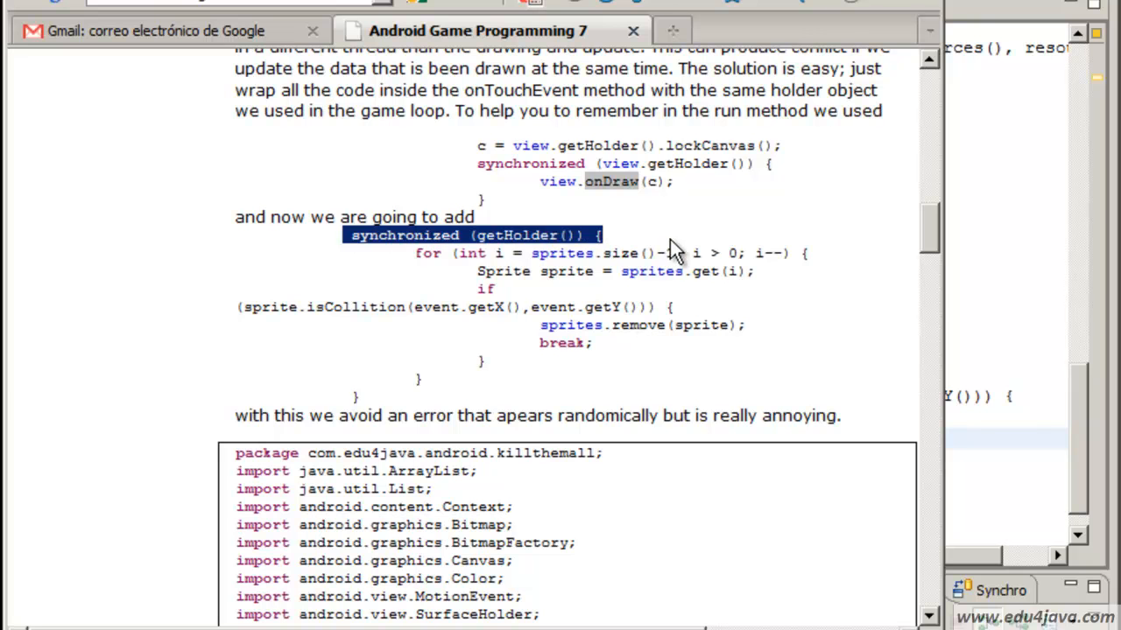
pyautogui.moveTo(704, 248)
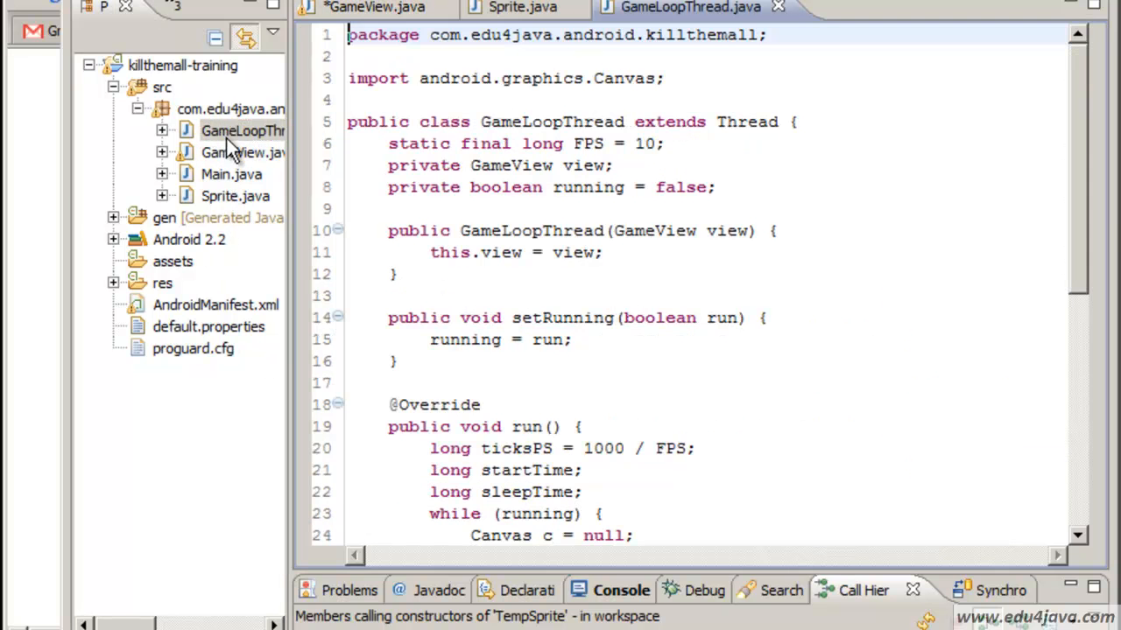
pyautogui.scroll(-3)
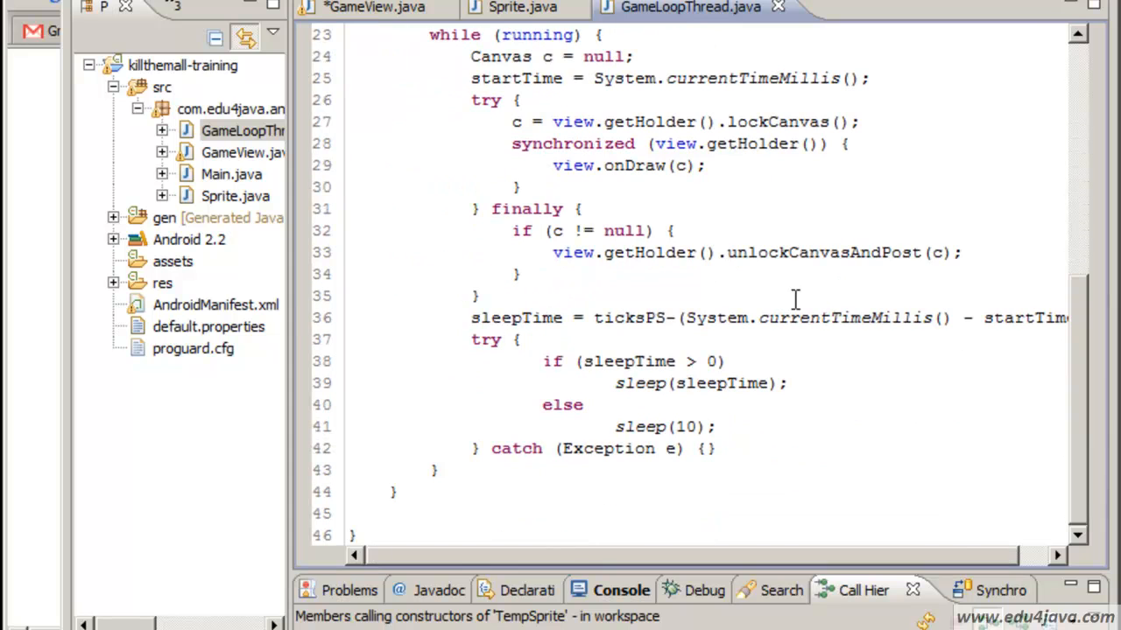
pyautogui.moveTo(616, 136)
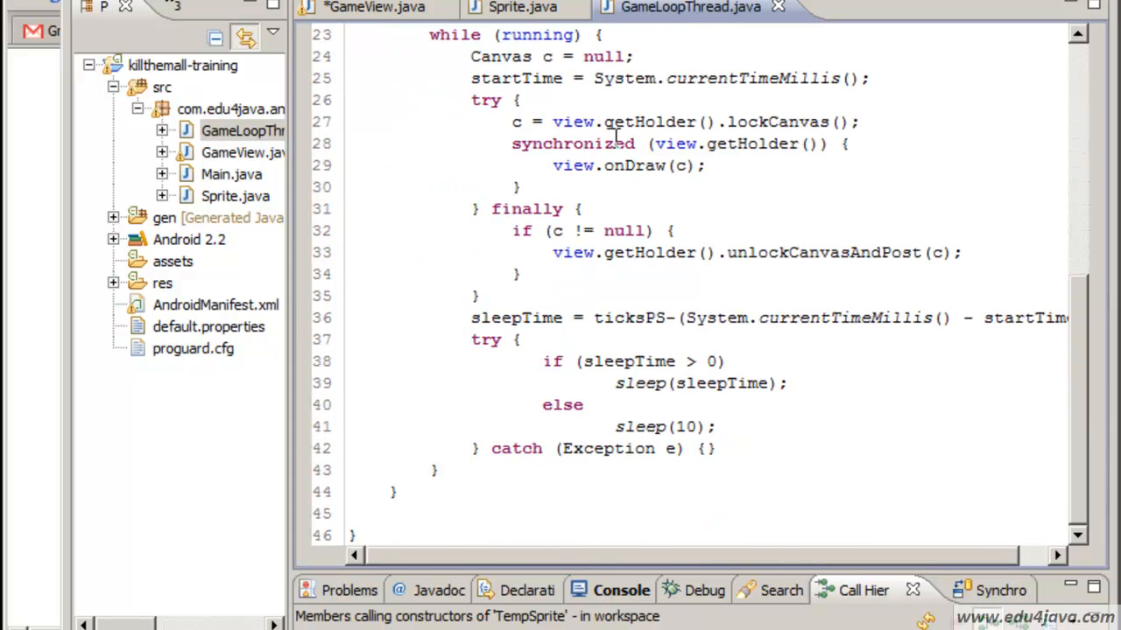
pyautogui.doubleClick(739, 144)
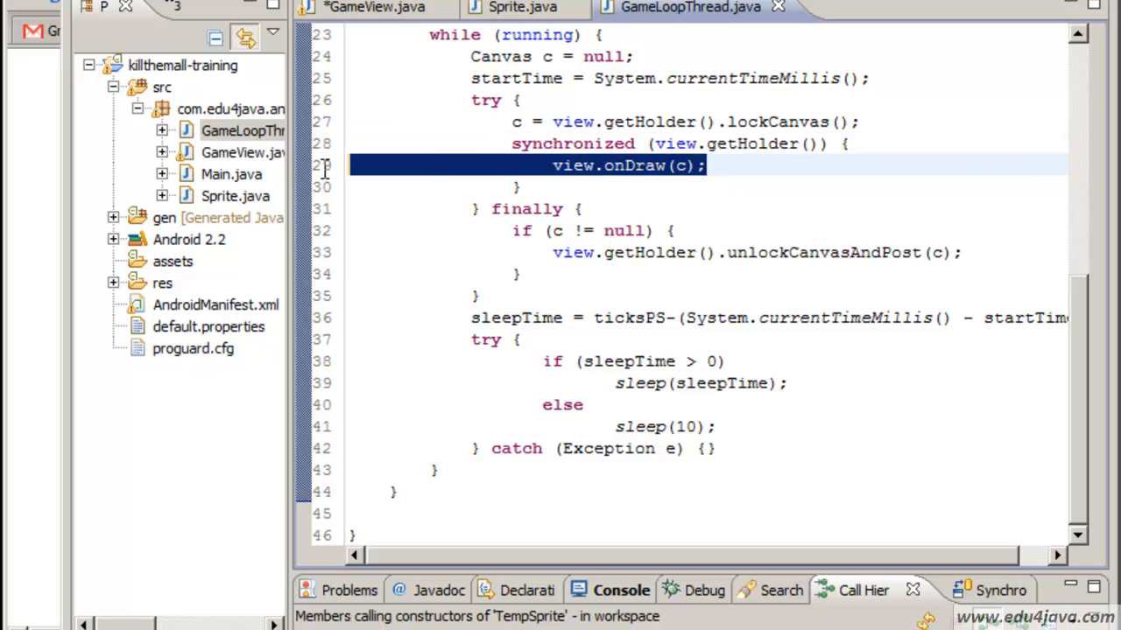
pyautogui.click(374, 7)
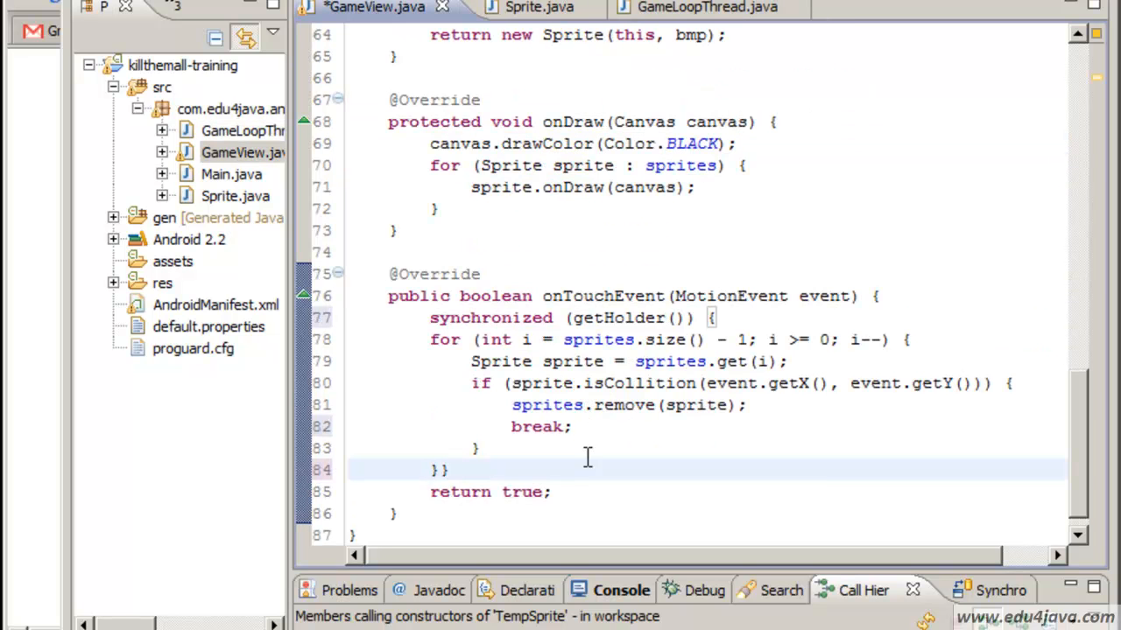
pyautogui.moveTo(471, 360); pyautogui.dragTo(447, 469)
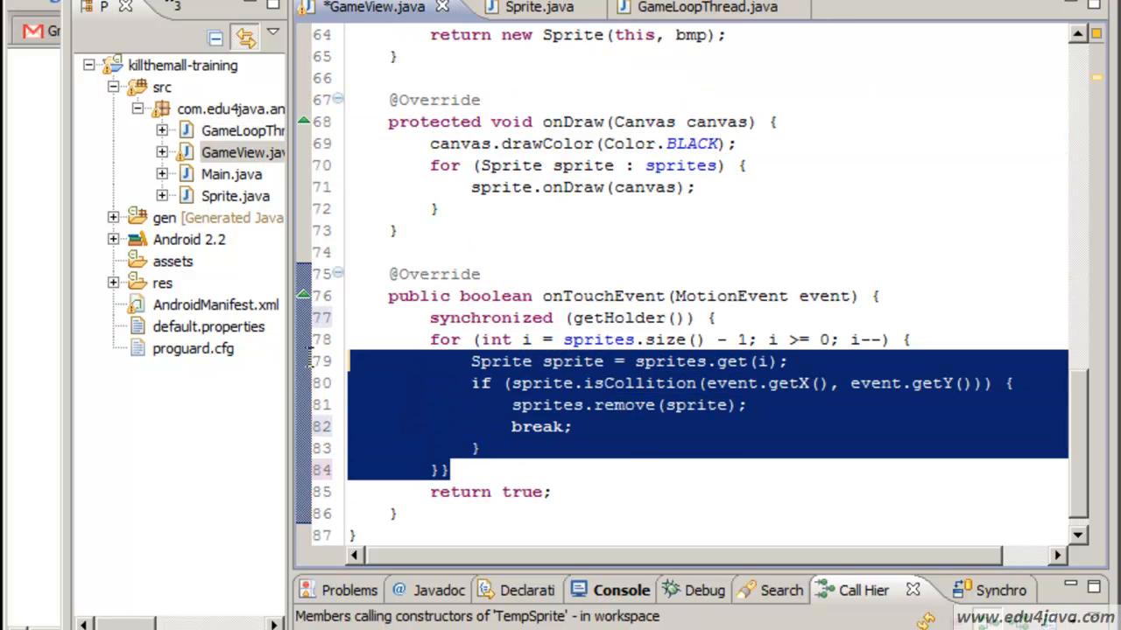
pyautogui.click(518, 490)
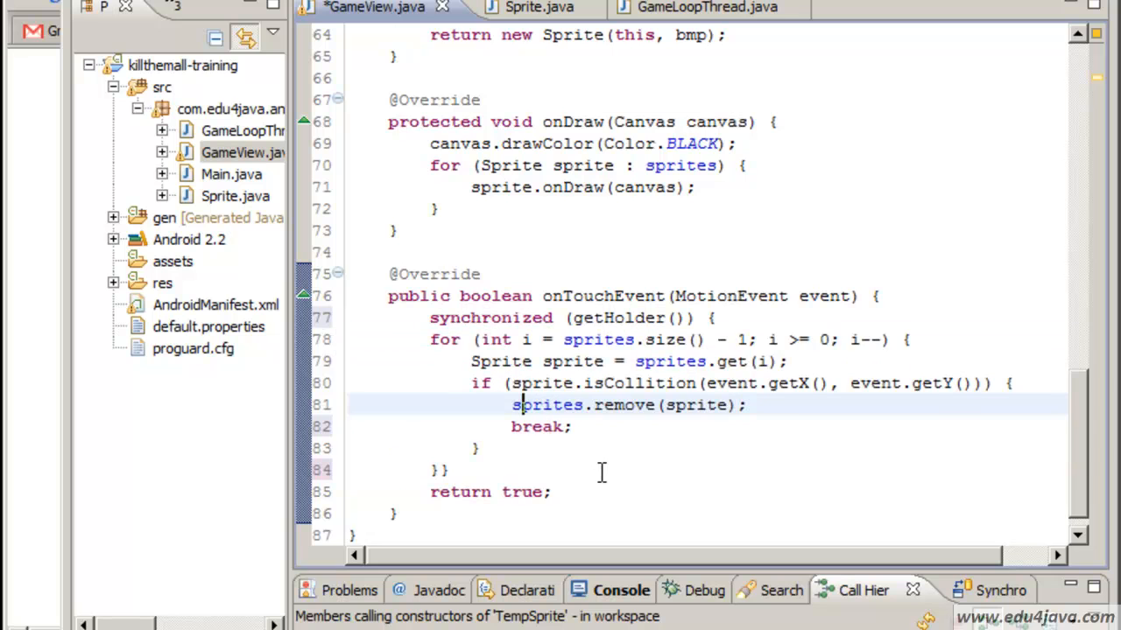
pyautogui.scroll(-3)
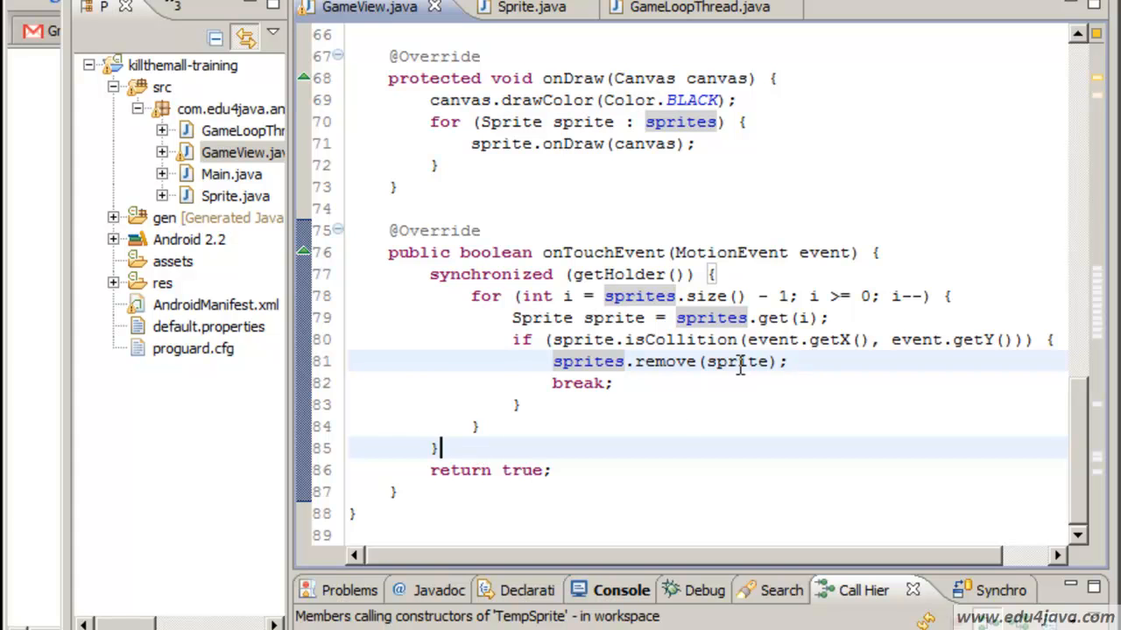
pyautogui.doubleClick(736, 360)
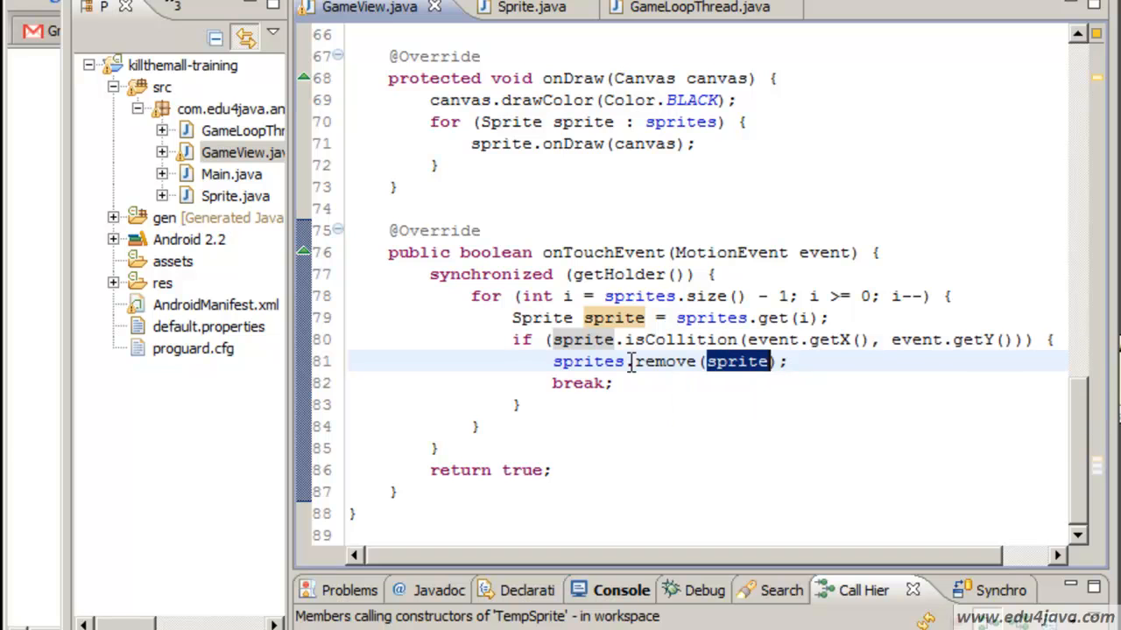
pyautogui.moveTo(433, 274)
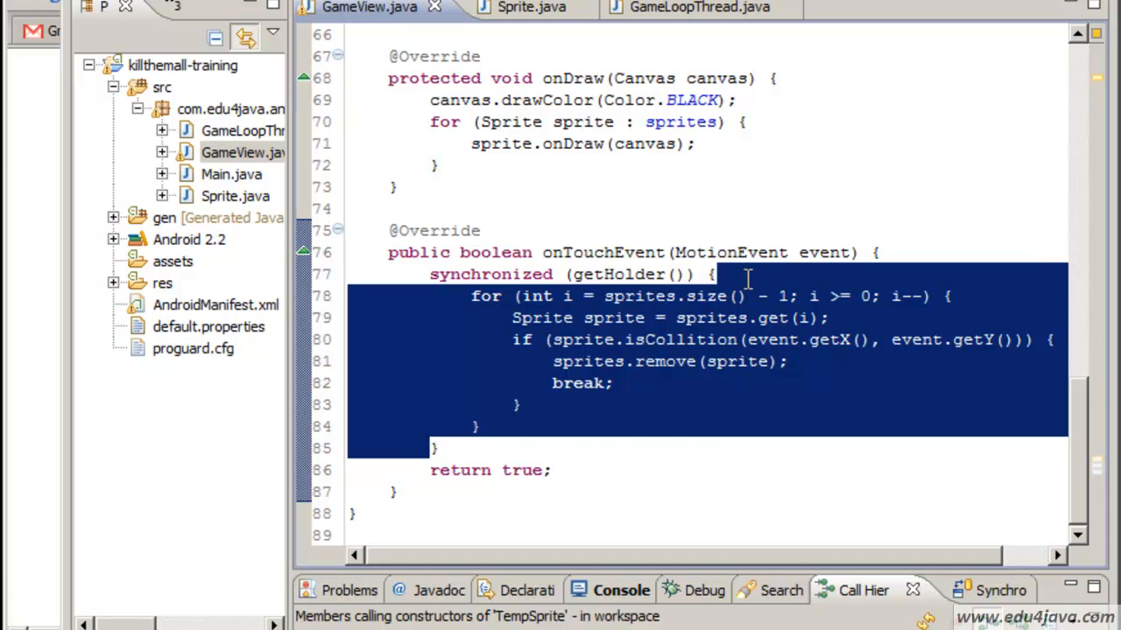
pyautogui.moveTo(699, 14)
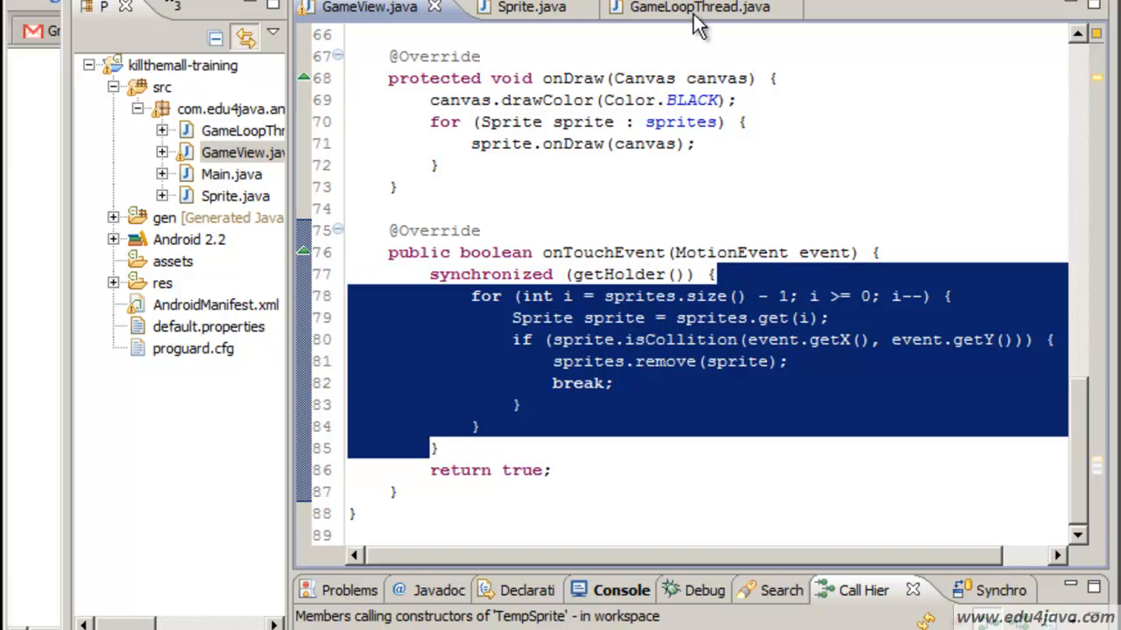
pyautogui.click(692, 7)
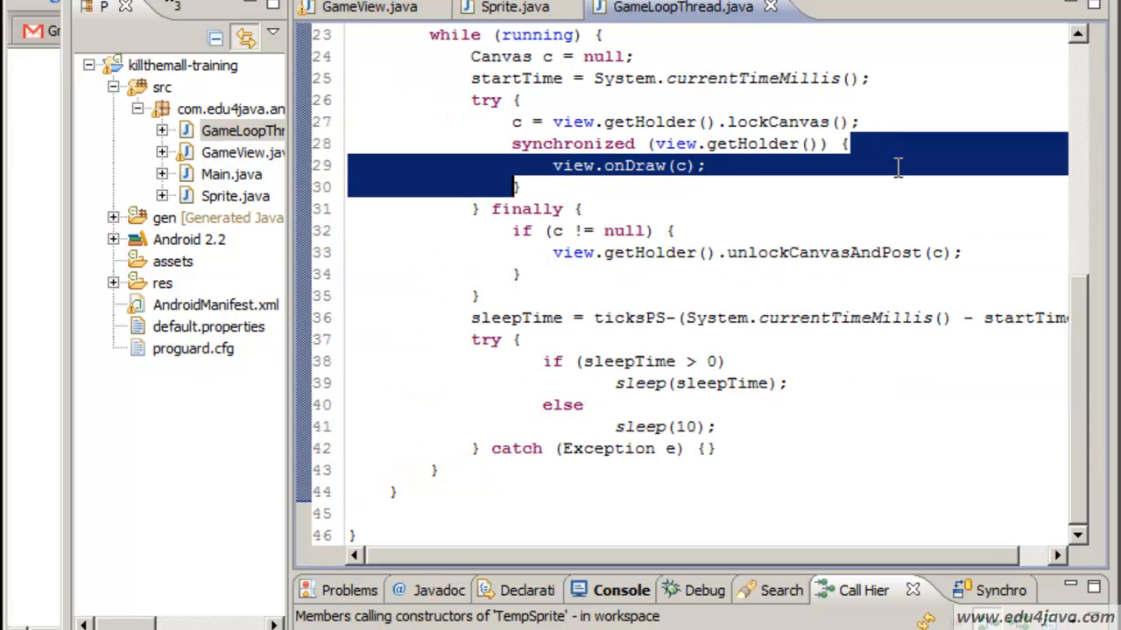
pyautogui.click(368, 7)
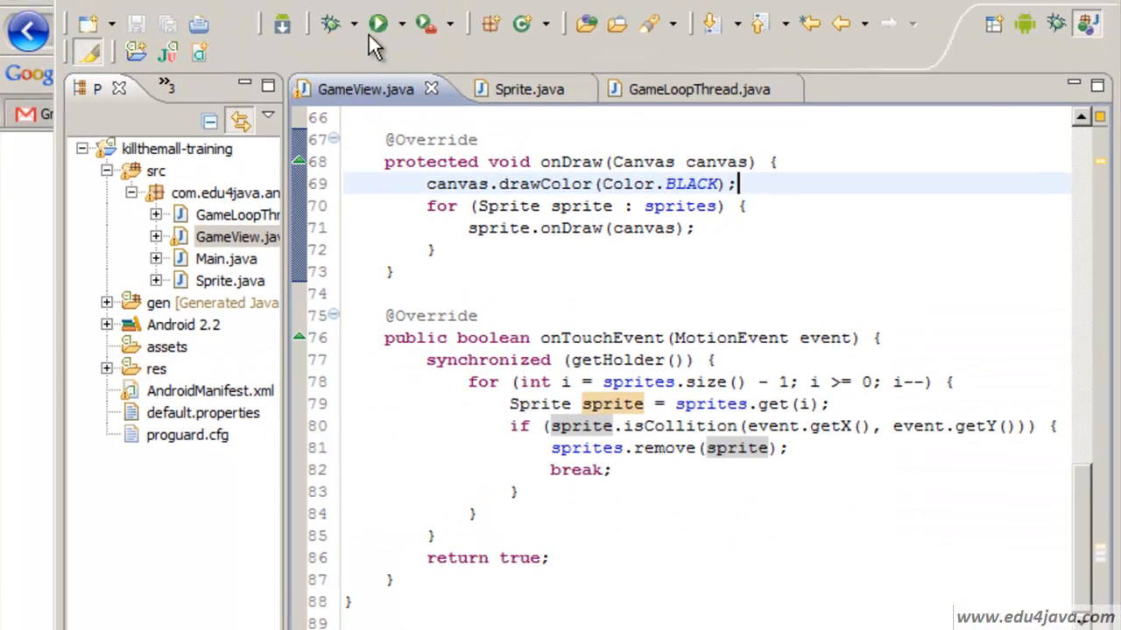
# Place the cursor at the start of onTouchEvent, above the synchronized block
pyautogui.click(378, 25)
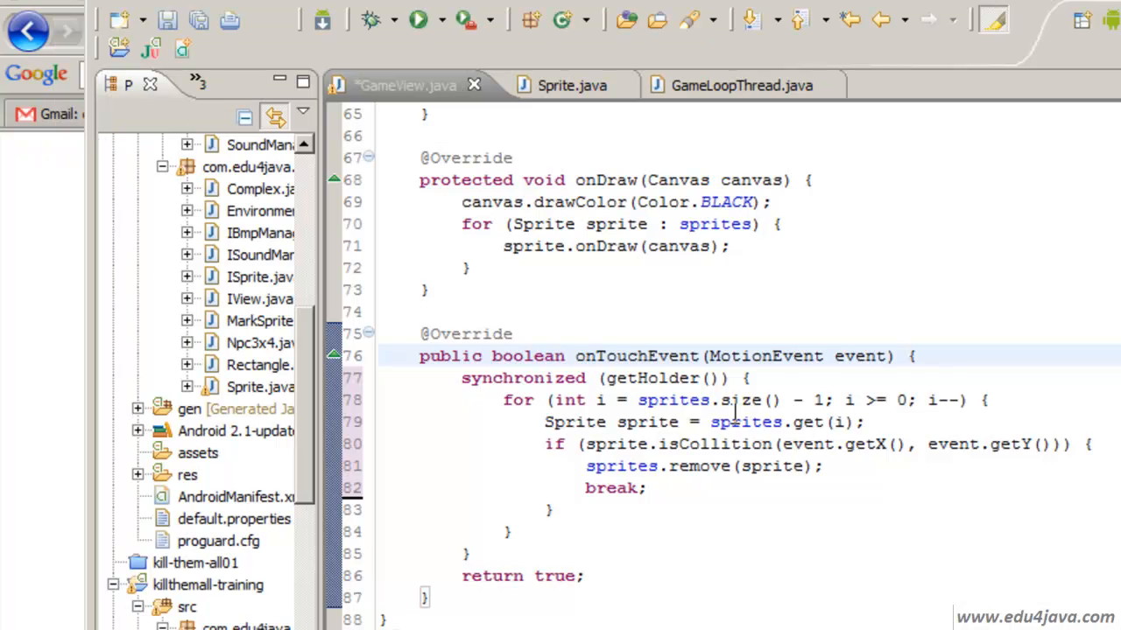
pyautogui.moveTo(578, 356)
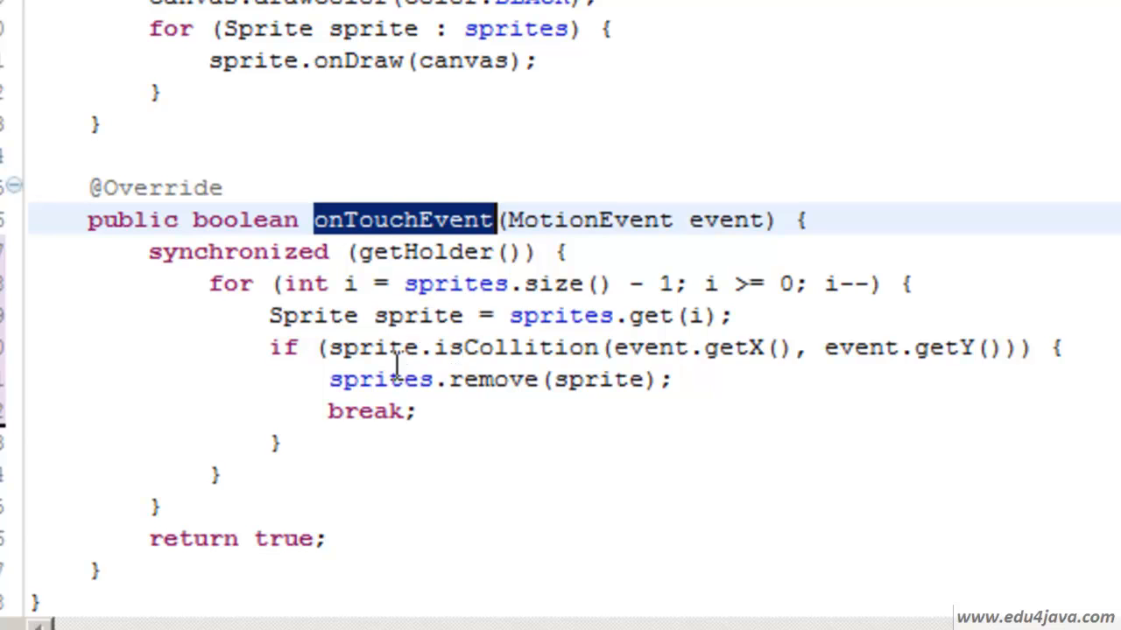
pyautogui.moveTo(340, 276)
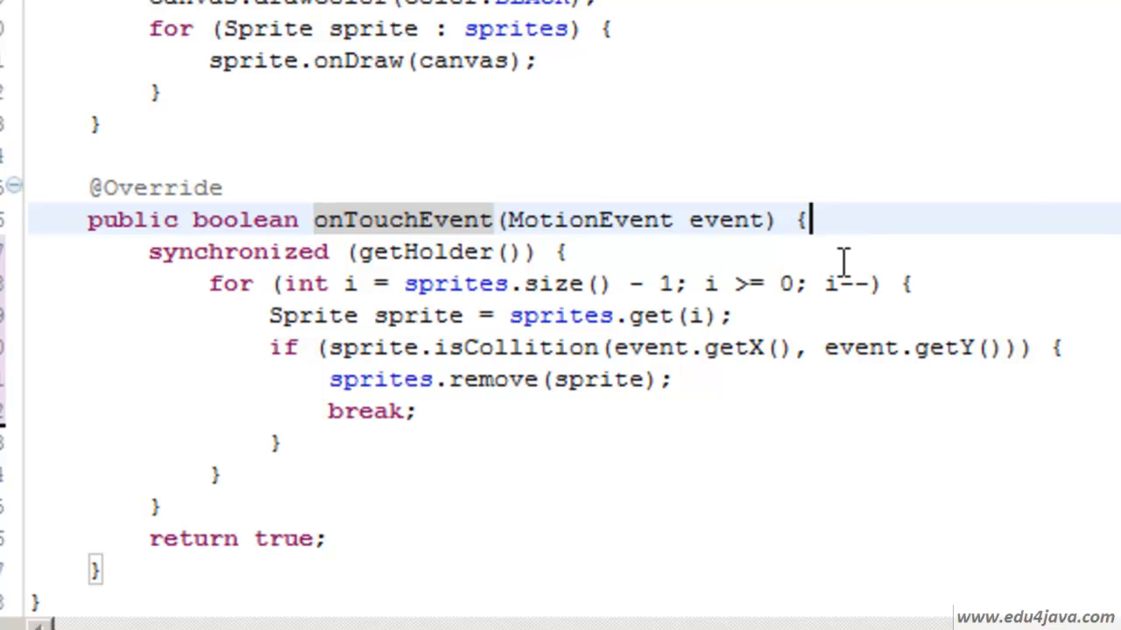
pyautogui.moveTo(709, 219)
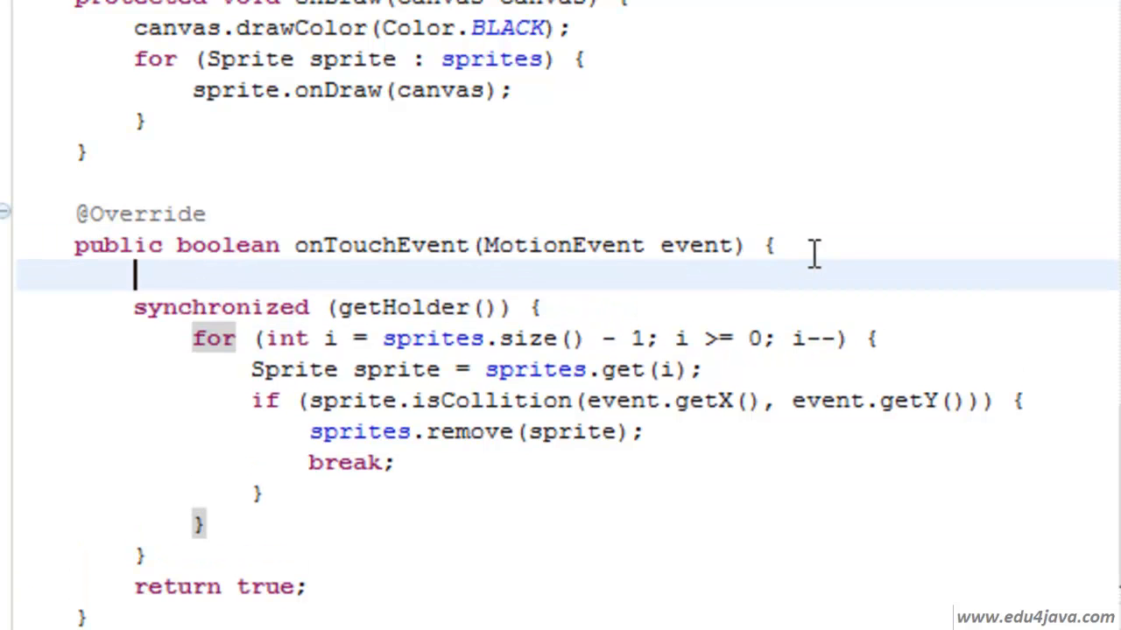
# Guard the touch loop with an if on System.currentTimeMillis() - lastClick, updating lastClick inside it
pyautogui.write('if (System.currentTimeMillis() - lastClick > 500) {')
pyautogui.write('lastClick = System.currentTimeMillis();')
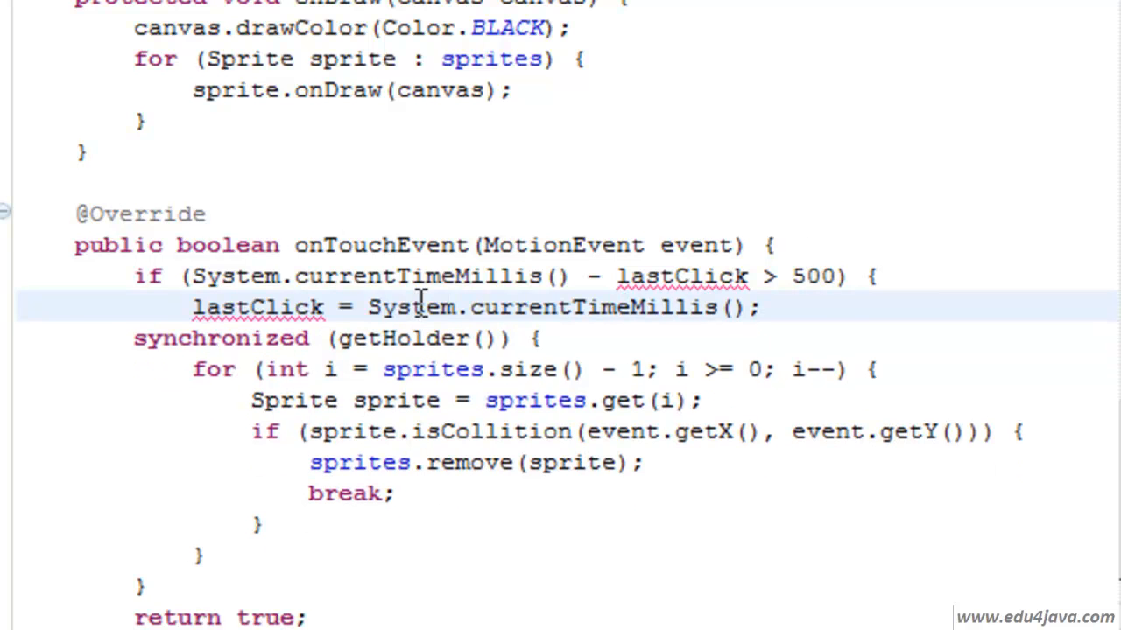
pyautogui.moveTo(692, 395)
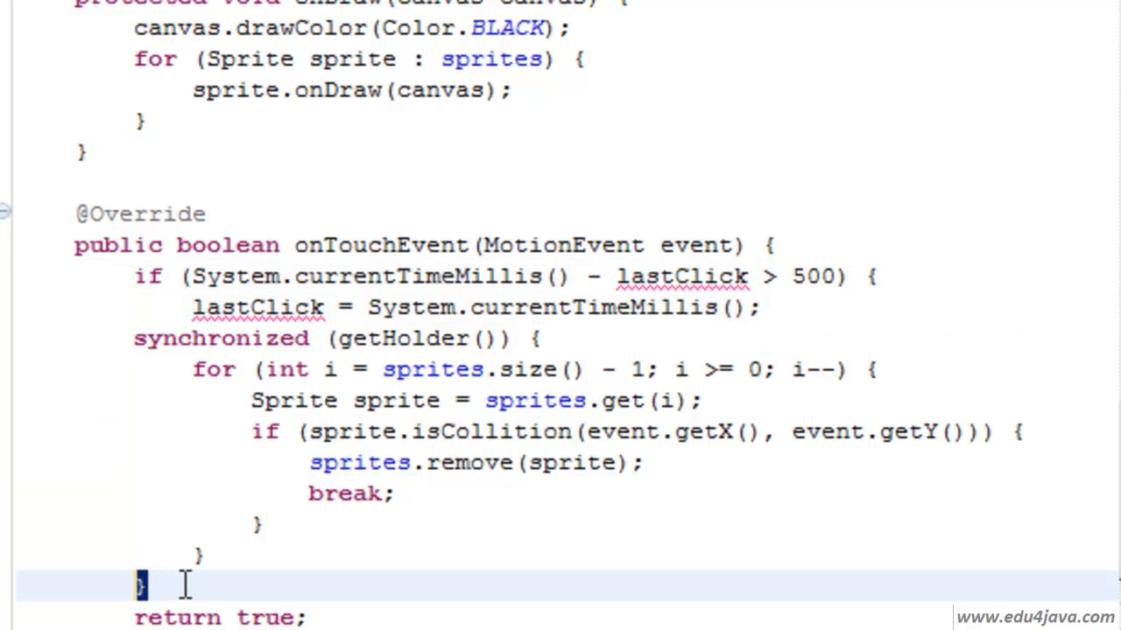
pyautogui.scroll(-3)
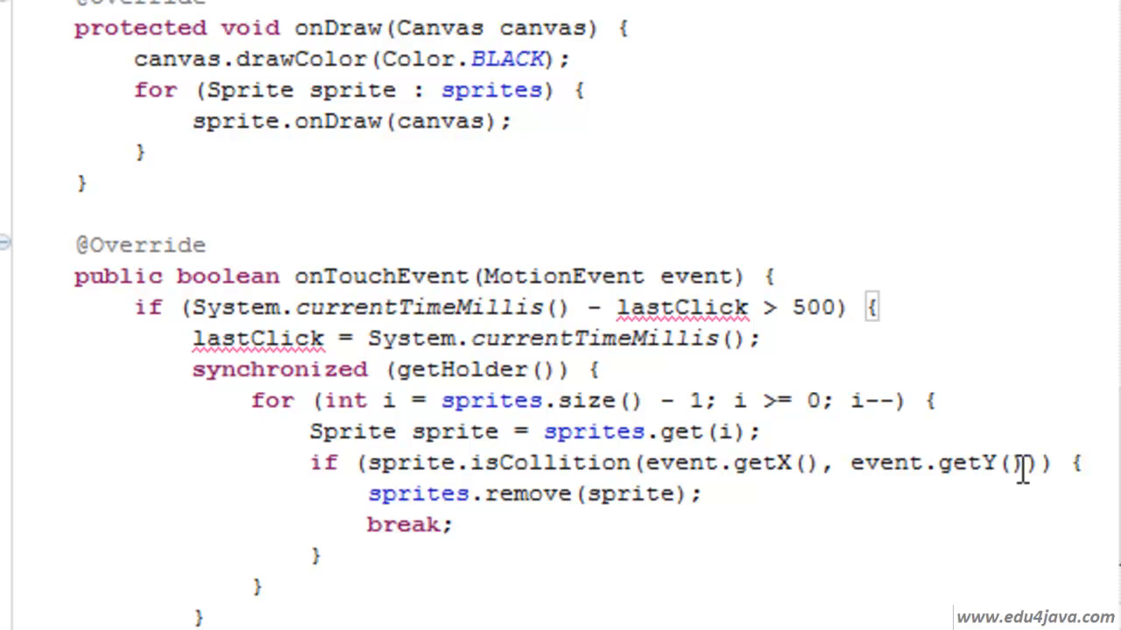
pyautogui.click(256, 339)
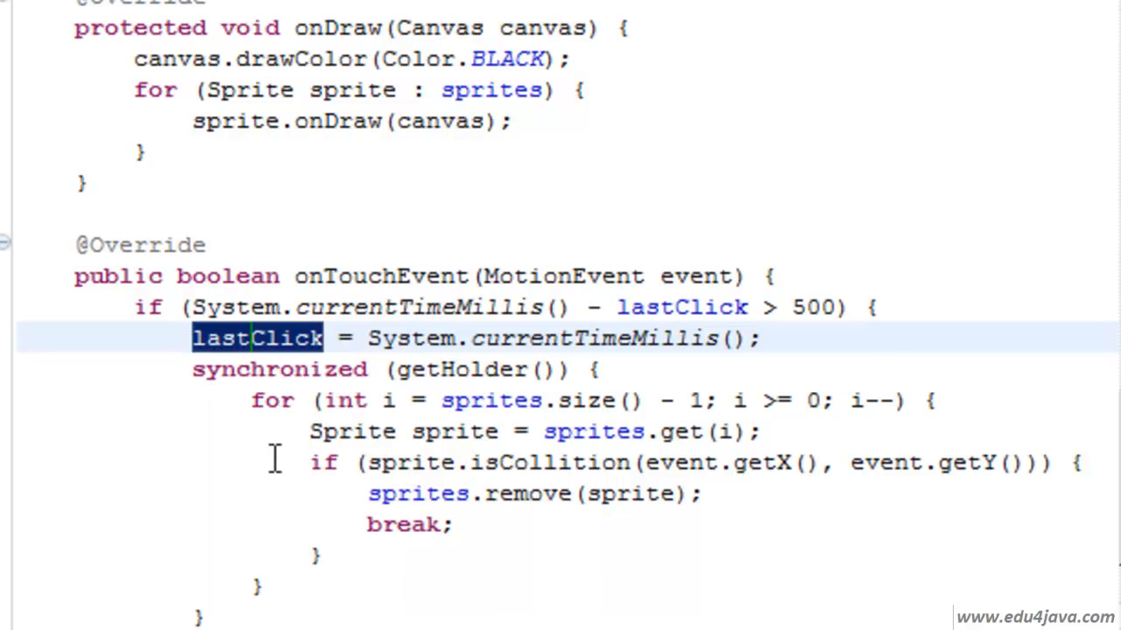
pyautogui.scroll(-3)
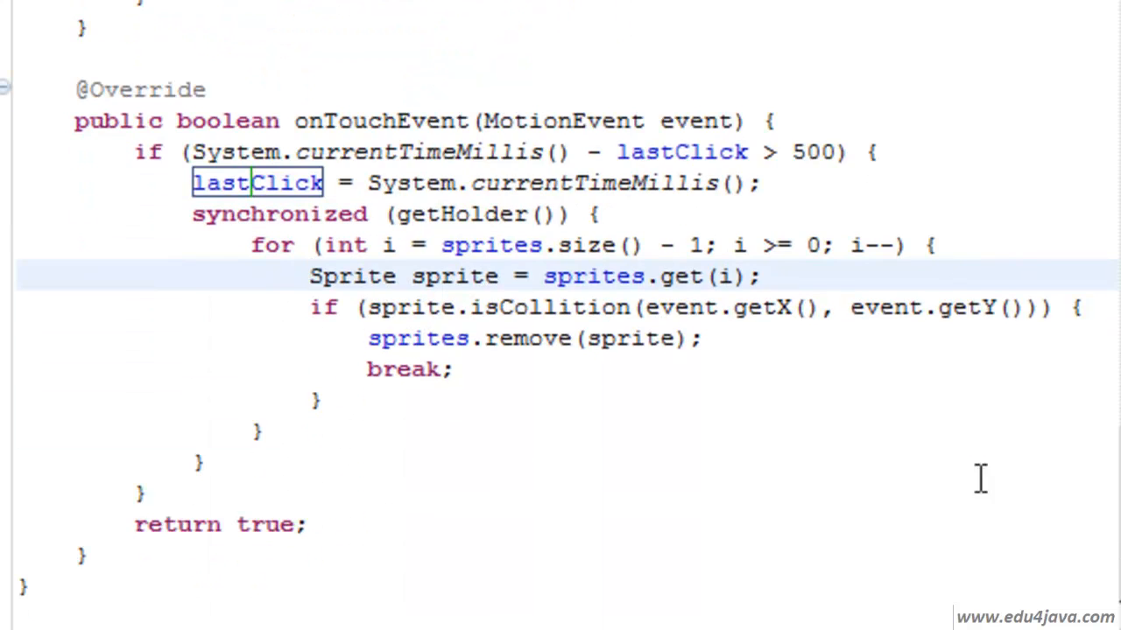
pyautogui.click(195, 150)
pyautogui.write('3')
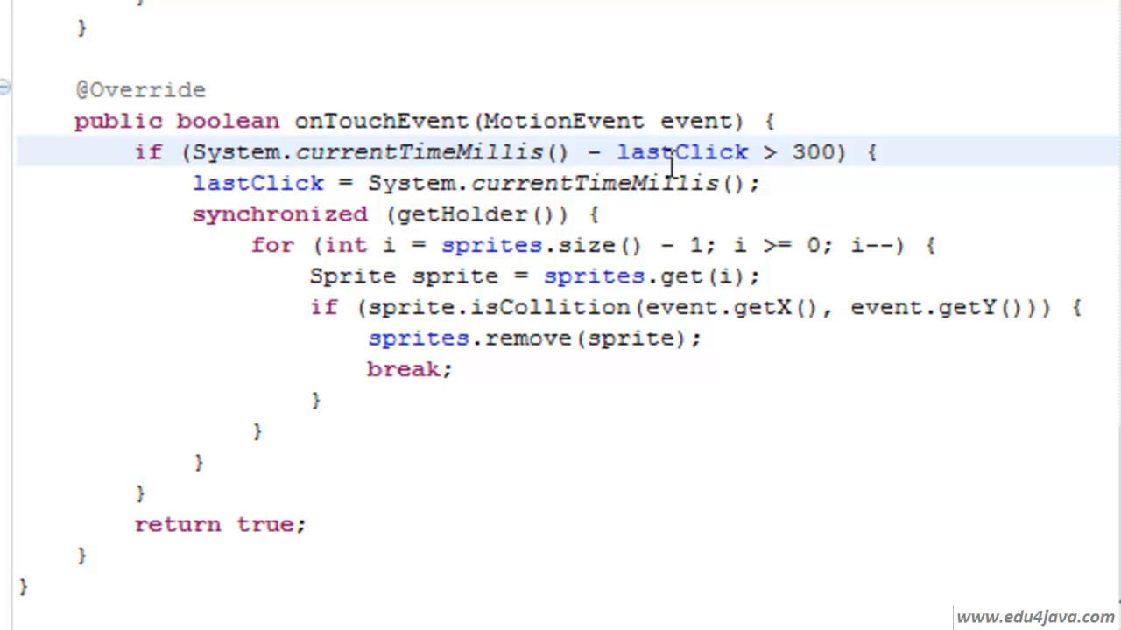
pyautogui.moveTo(809, 157)
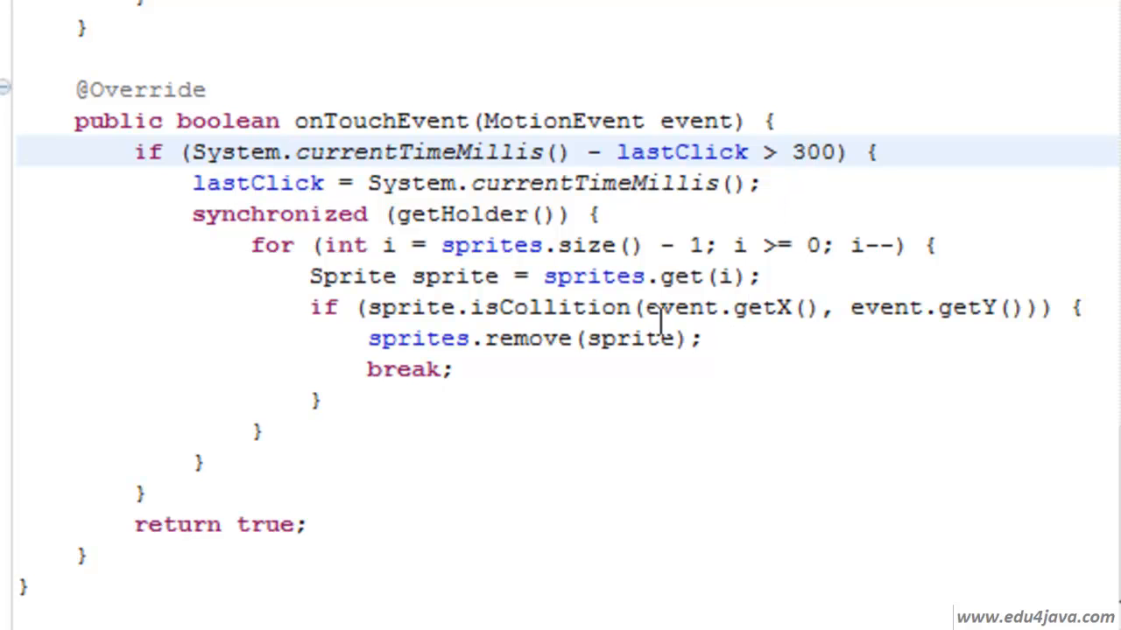
pyautogui.moveTo(610, 244)
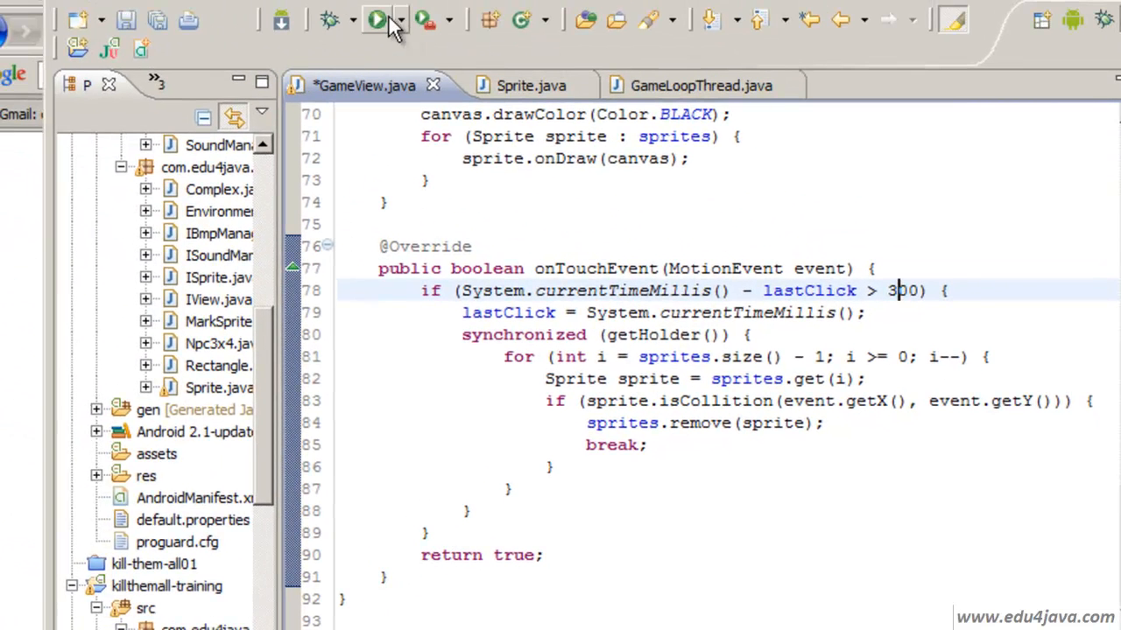
# Run the game in the Android emulator
pyautogui.click(377, 20)
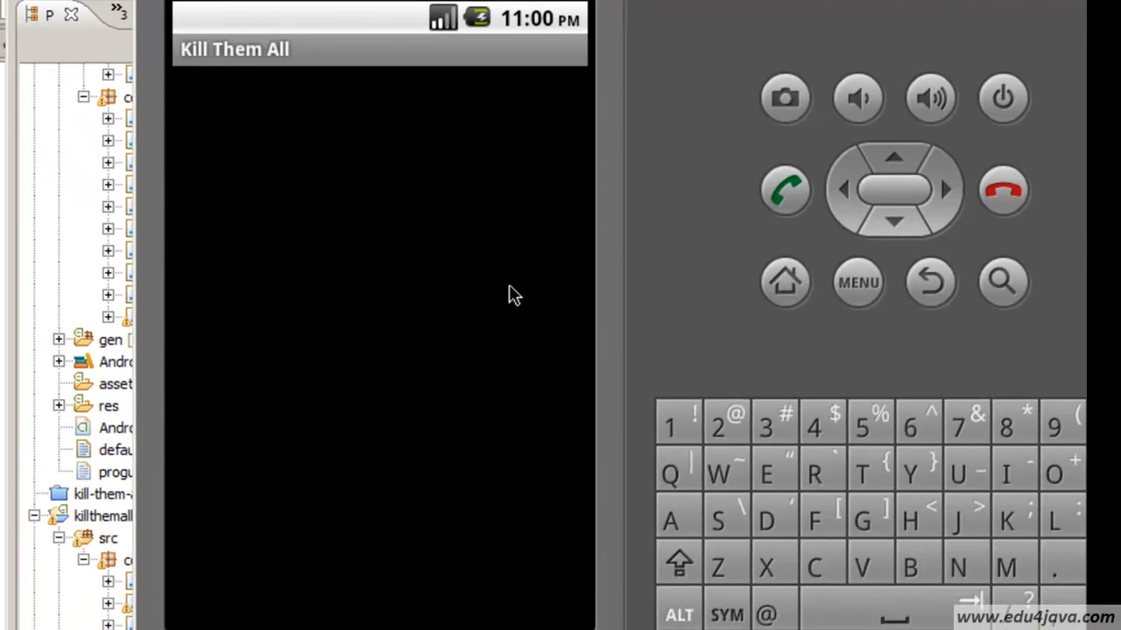